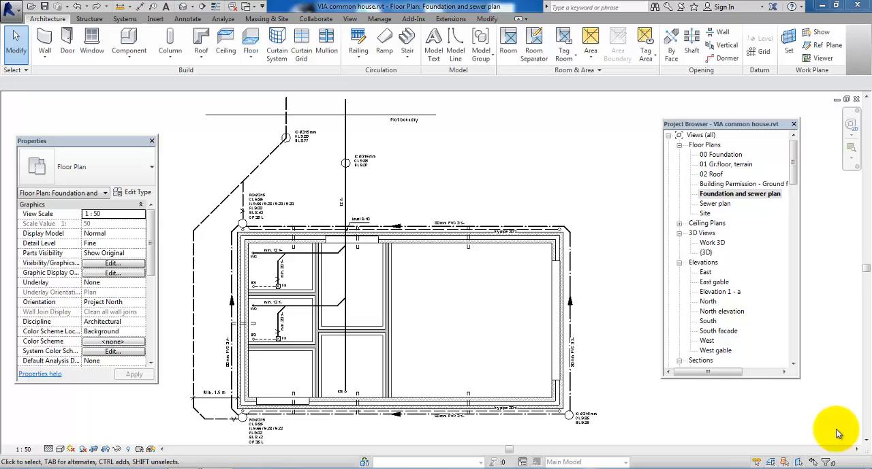
mouse_move(628, 323)
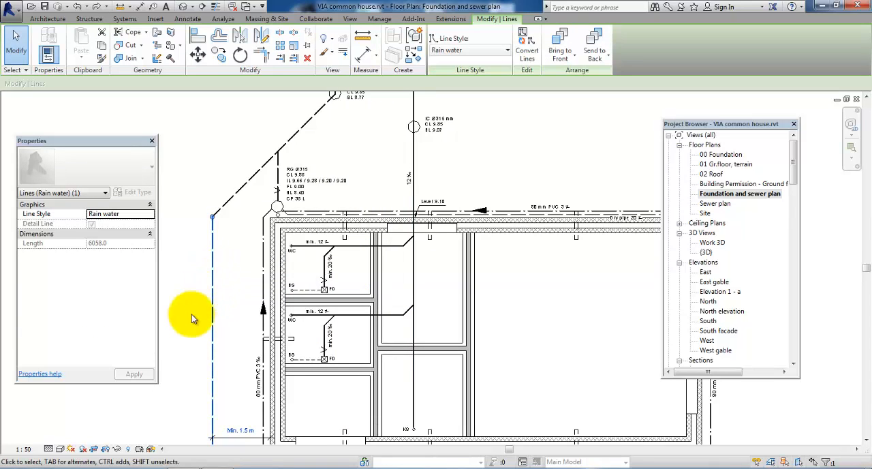
mouse_move(355, 350)
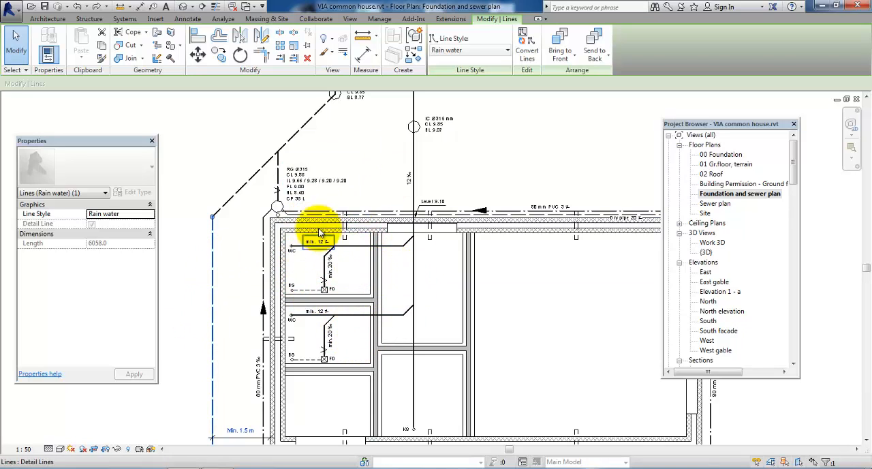
mouse_move(245, 241)
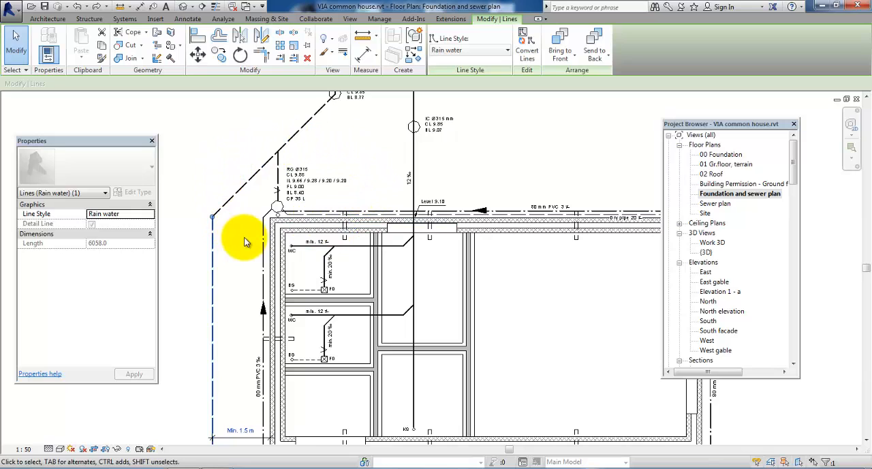
mouse_move(402, 160)
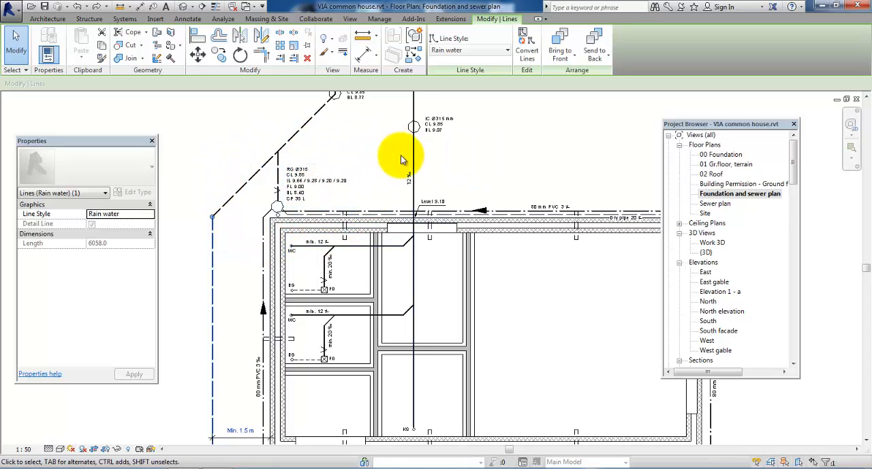
mouse_move(391, 170)
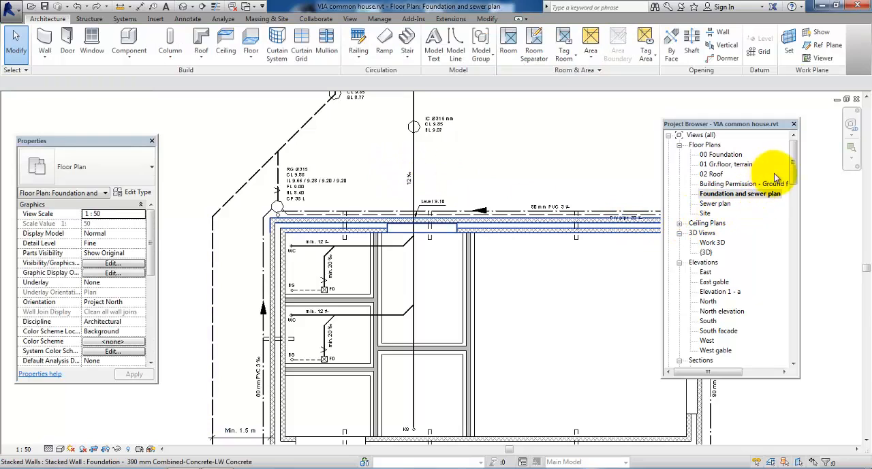
Select 'Legend - Foundation and sewer plan' under Legends in the Project Browser
scroll("down", 3)
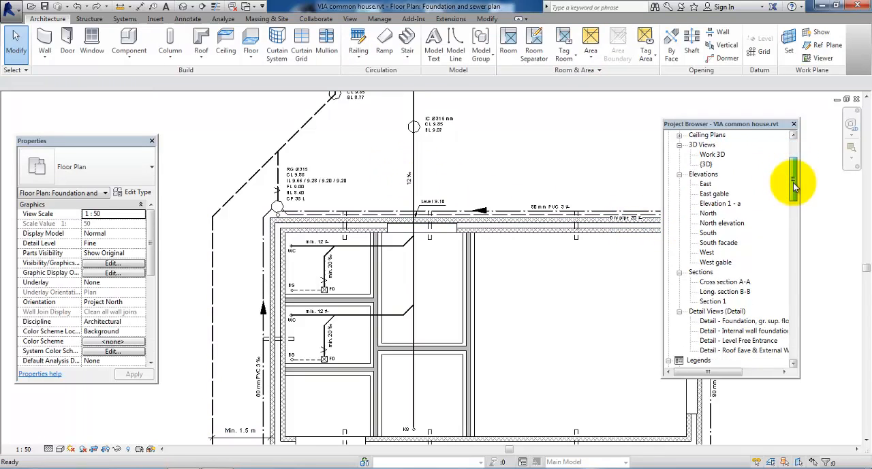
scroll("down", 3)
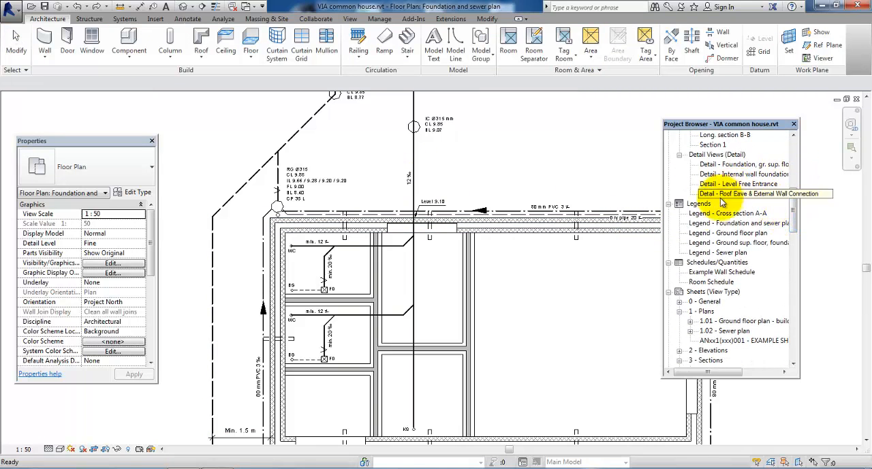
left_click(737, 223)
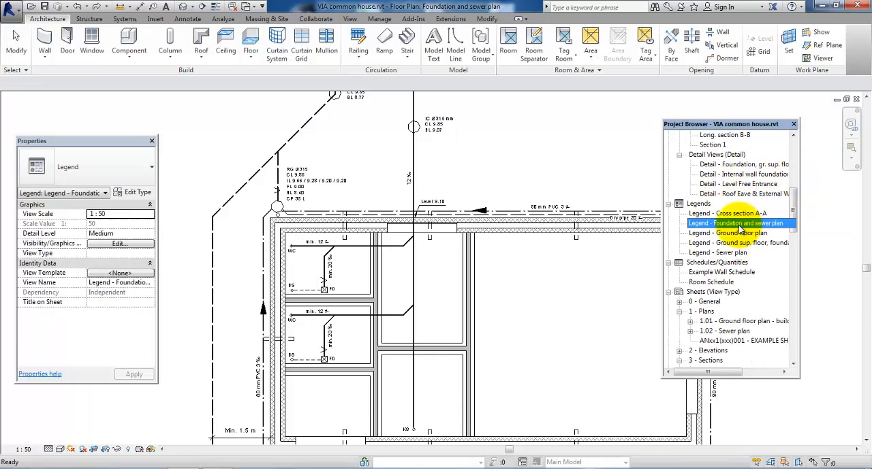
Open the Foundation and sewer plan legend and read its pipe symbols, level abbreviations and slope notes
double_click(737, 223)
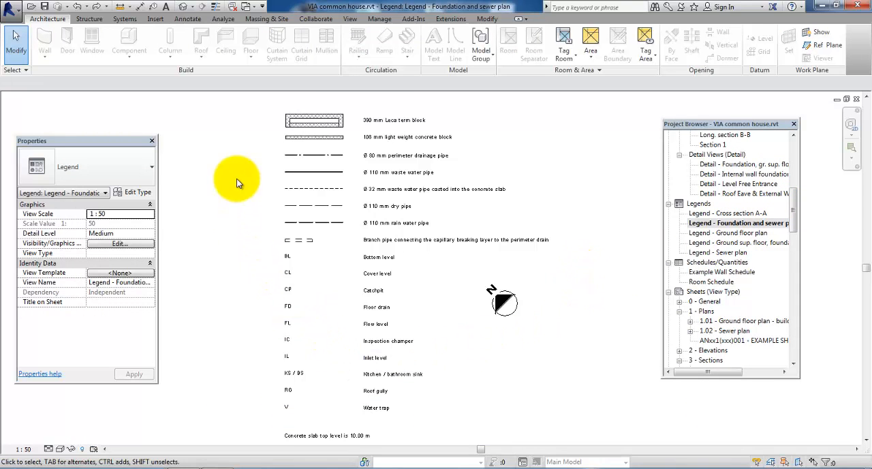
mouse_move(266, 117)
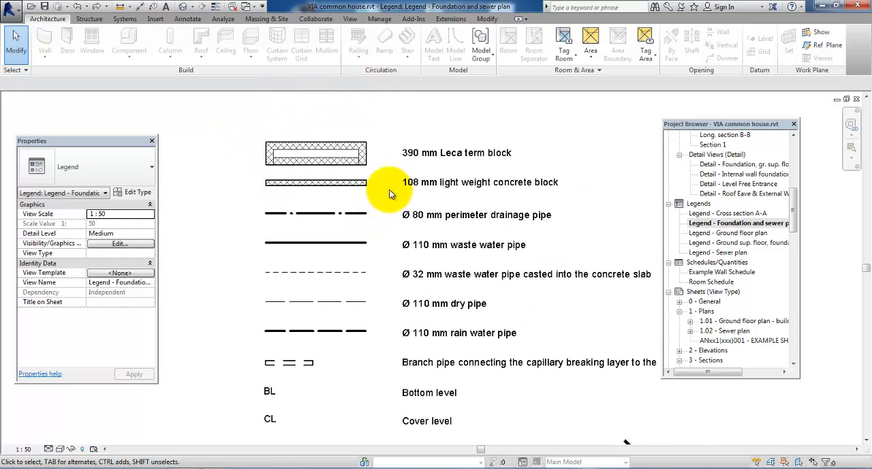
left_click(457, 153)
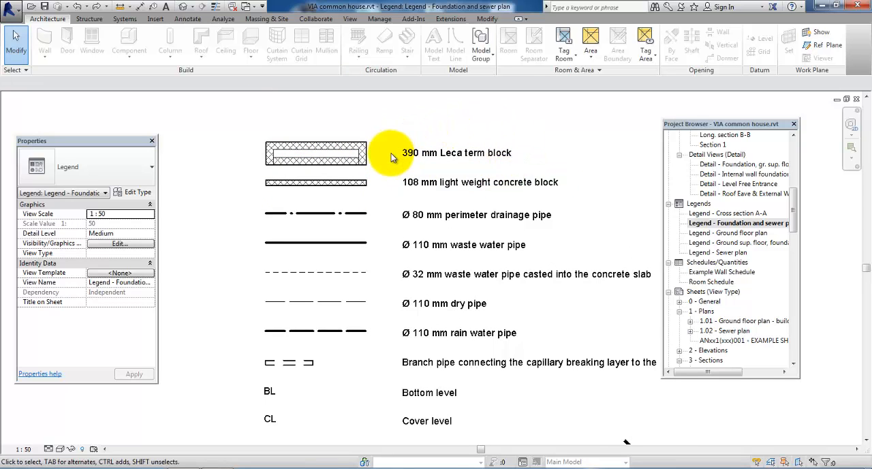
mouse_move(242, 270)
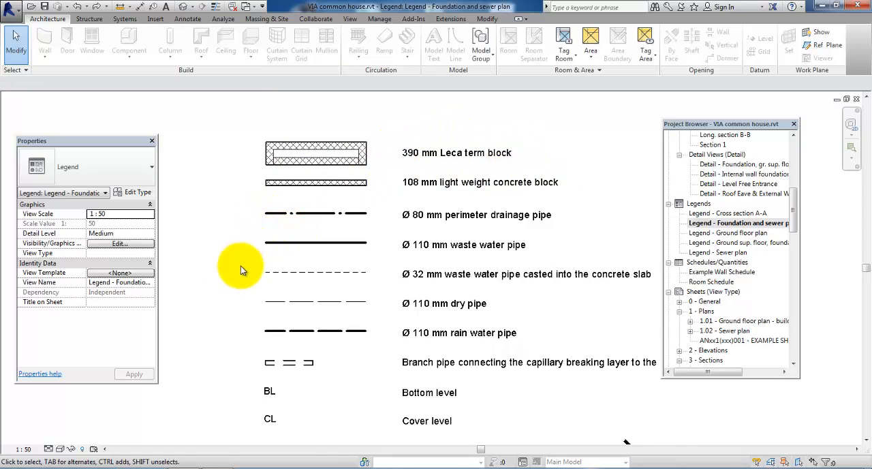
scroll("down", 3)
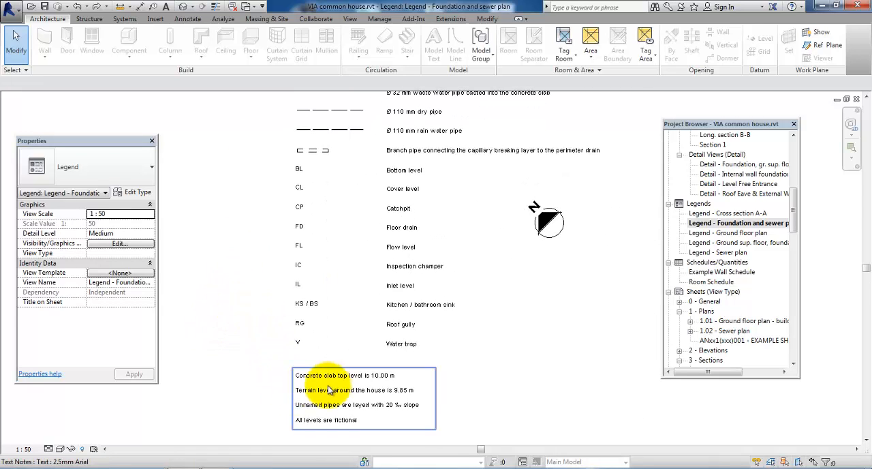
mouse_move(443, 373)
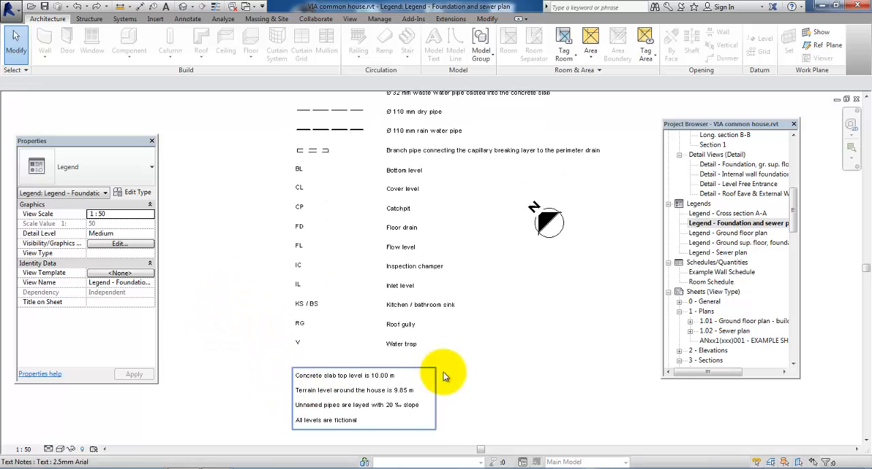
left_click(539, 365)
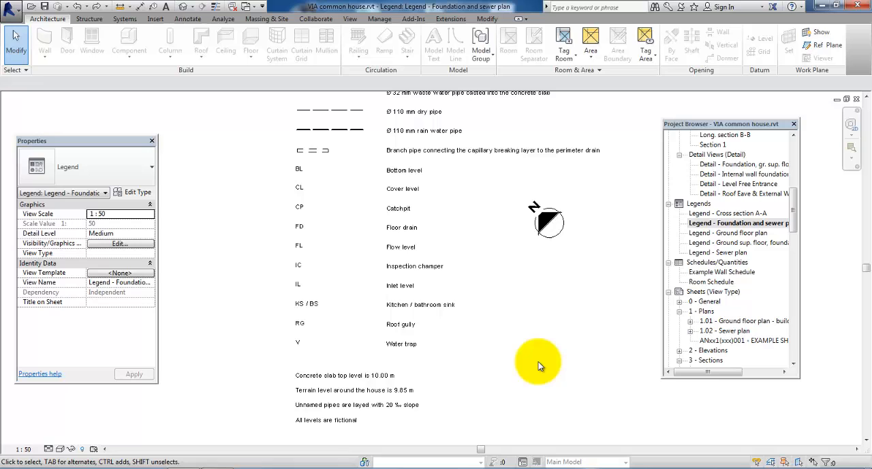
Select the Sheets (View Type) category and bring up its New Sheet option
left_click(736, 223)
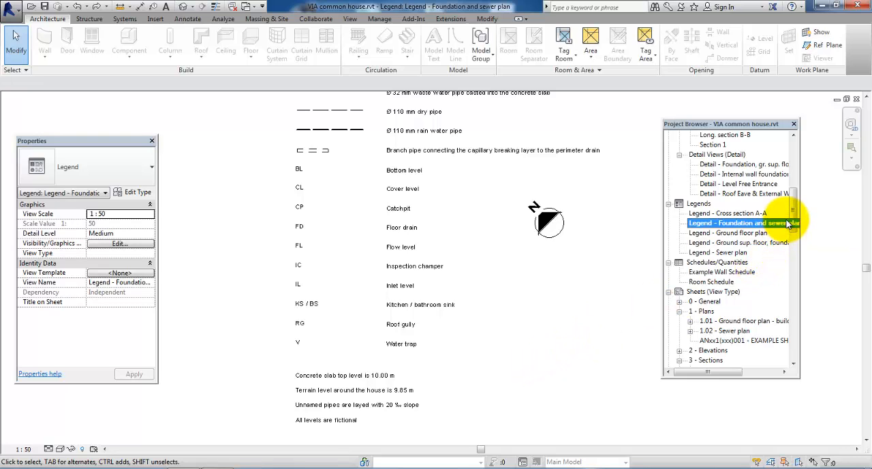
scroll("down", 3)
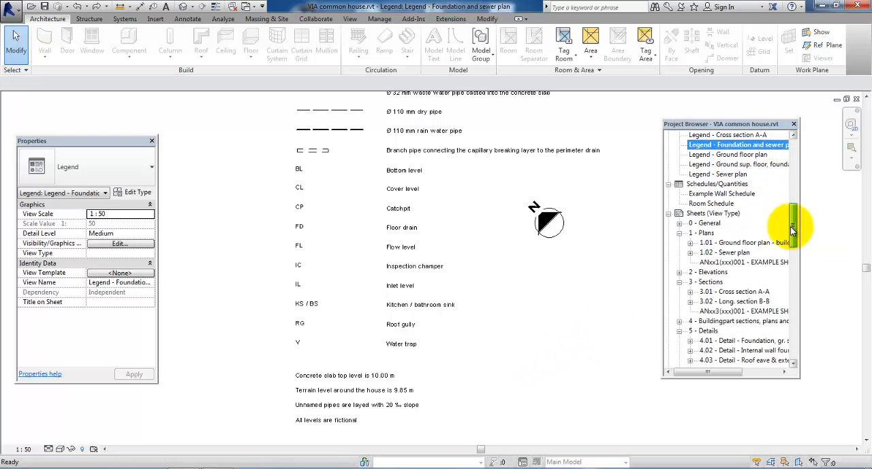
scroll("down", 3)
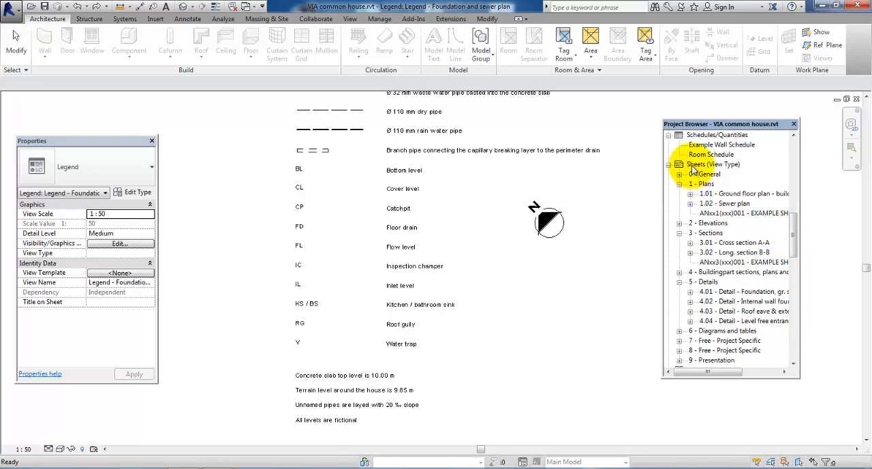
left_click(708, 164)
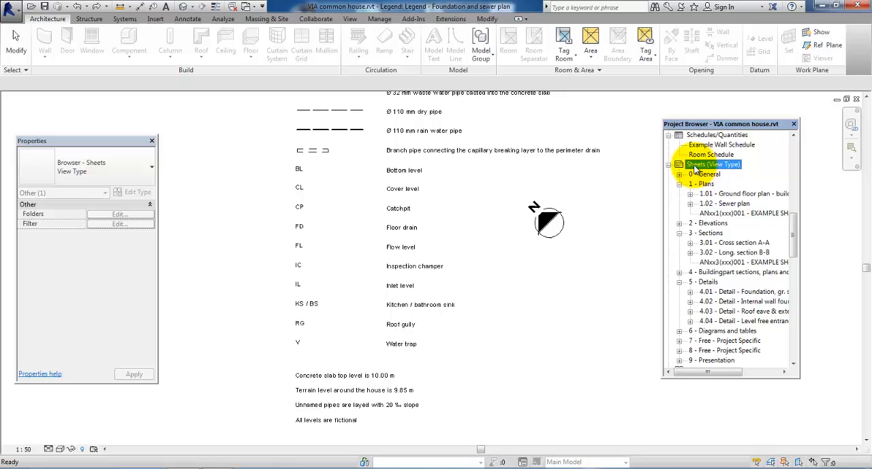
right_click(713, 164)
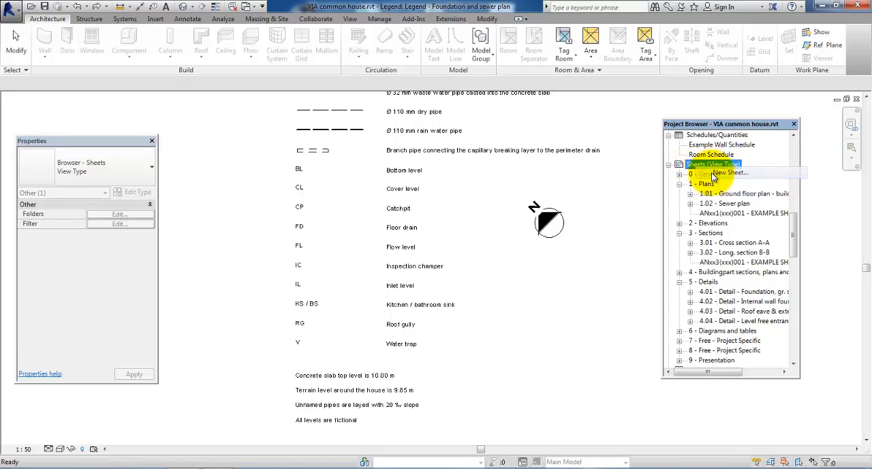
Start a new sheet and browse the title block list for the 630x420 format
left_click(719, 172)
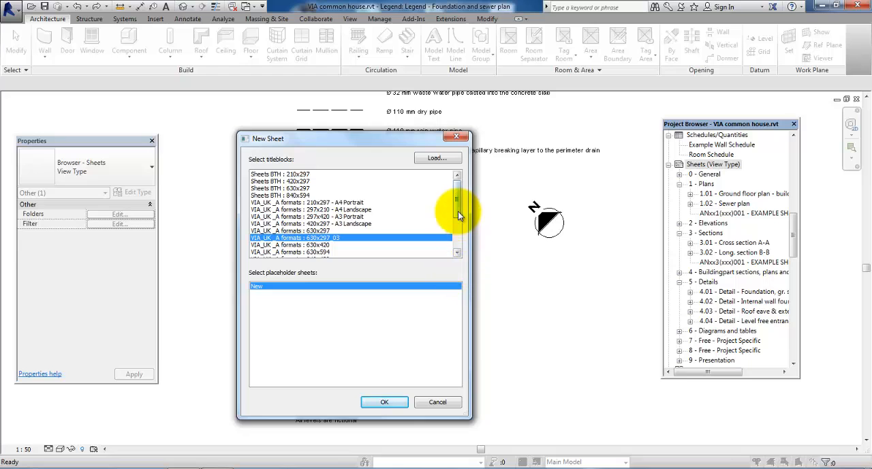
scroll("down", 3)
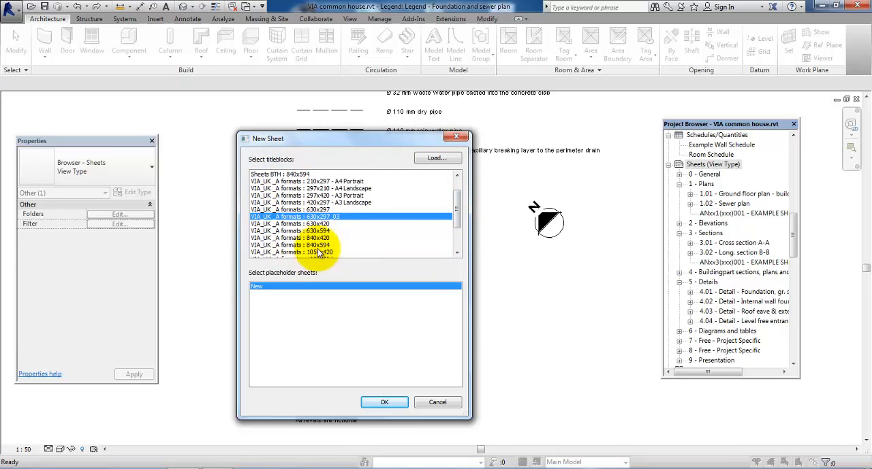
mouse_move(296, 244)
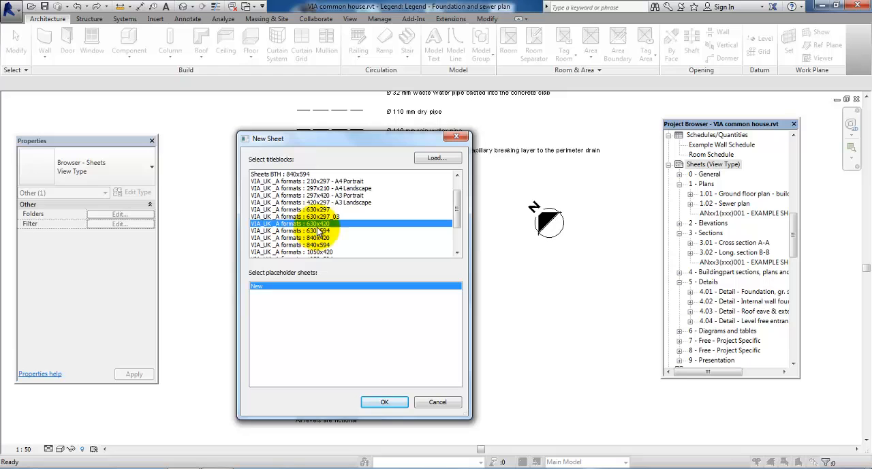
mouse_move(334, 239)
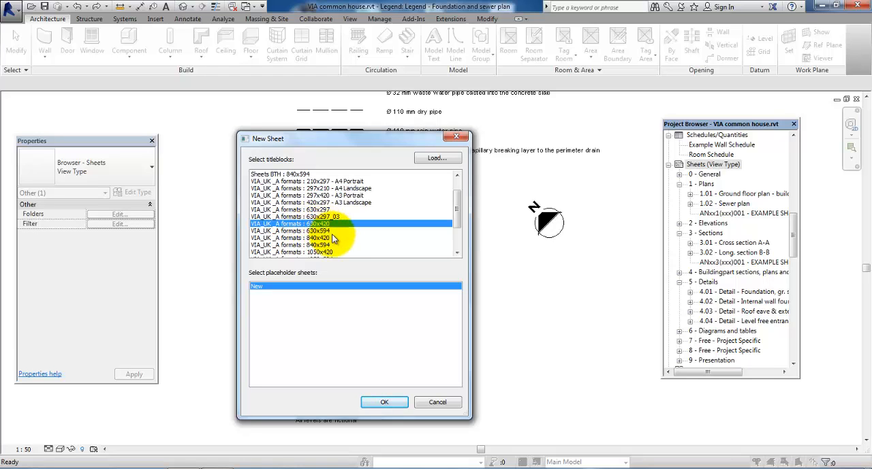
mouse_move(383, 401)
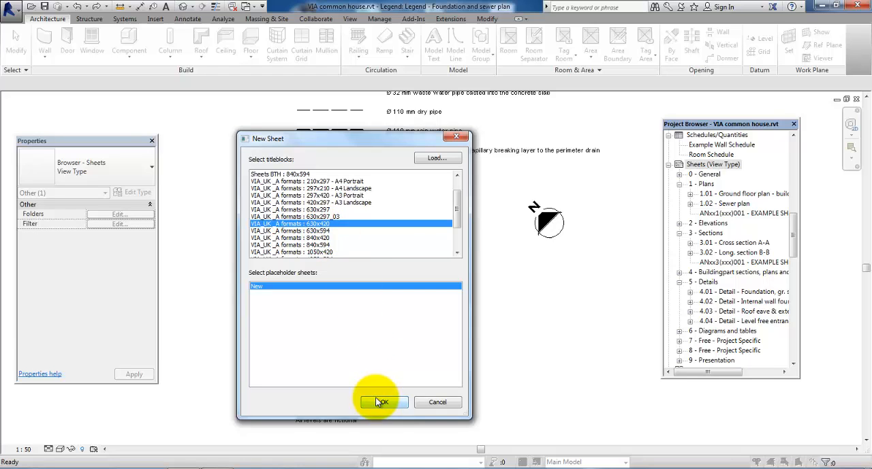
Create the new 630x420 sheet and scroll the Sheets list to the ??? group
left_click(380, 401)
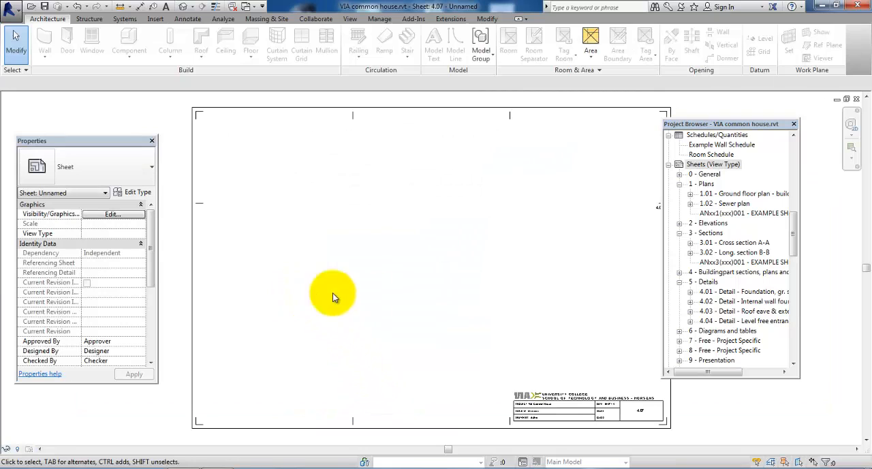
mouse_move(410, 257)
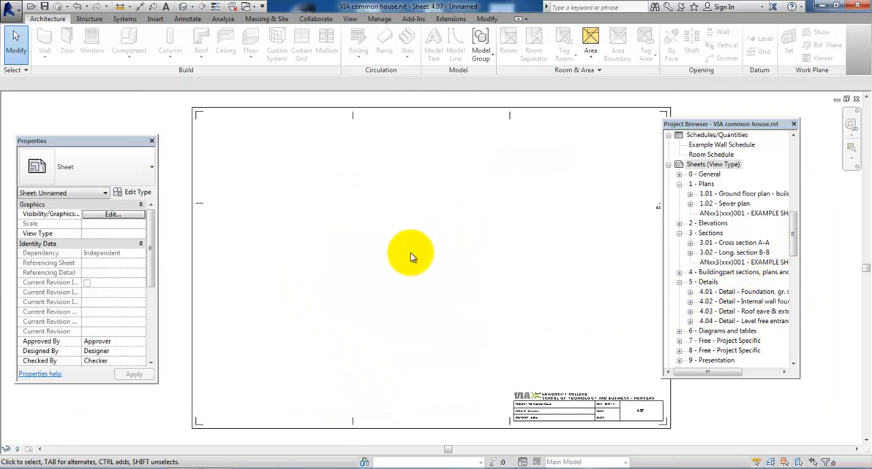
left_click(368, 422)
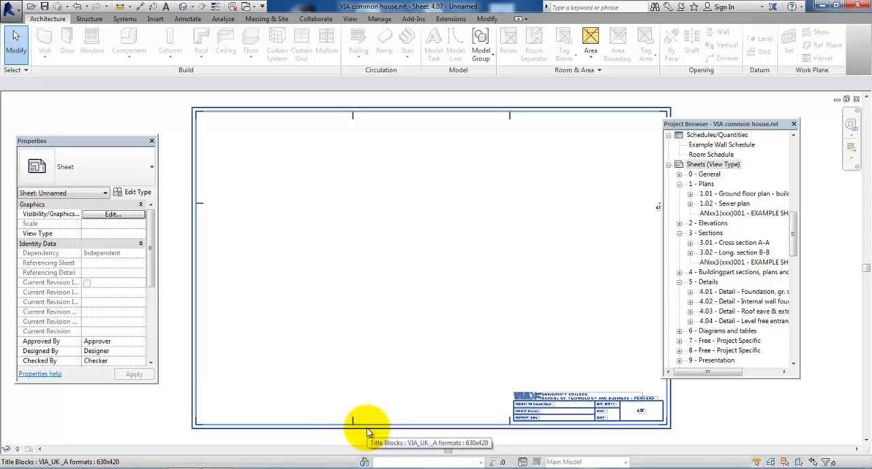
left_click(713, 164)
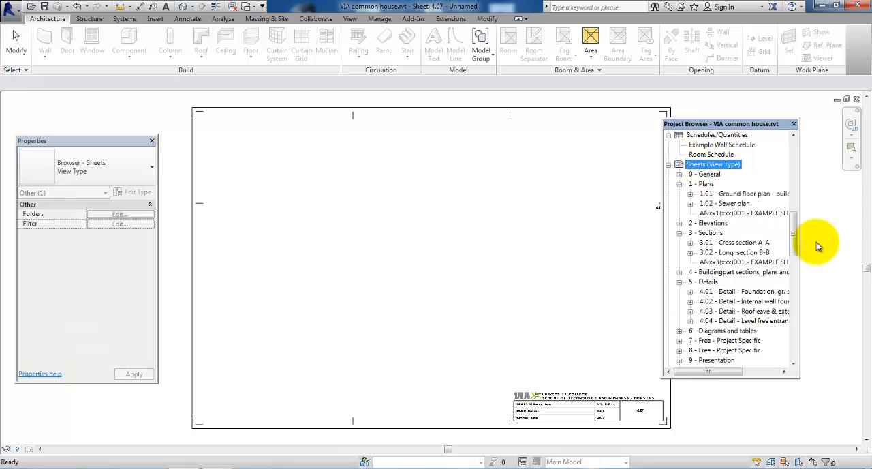
scroll("down", 3)
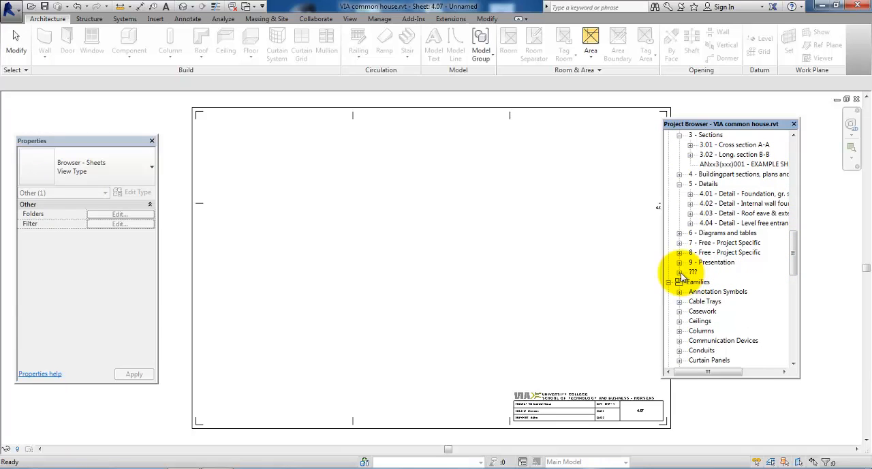
Set sheet 4.07's View Type to '1 - Plans' in the Properties palette
left_click(679, 272)
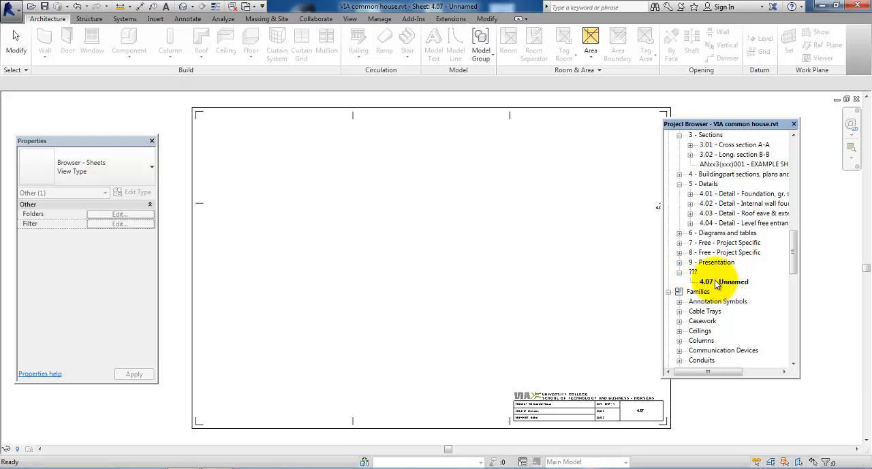
left_click(723, 281)
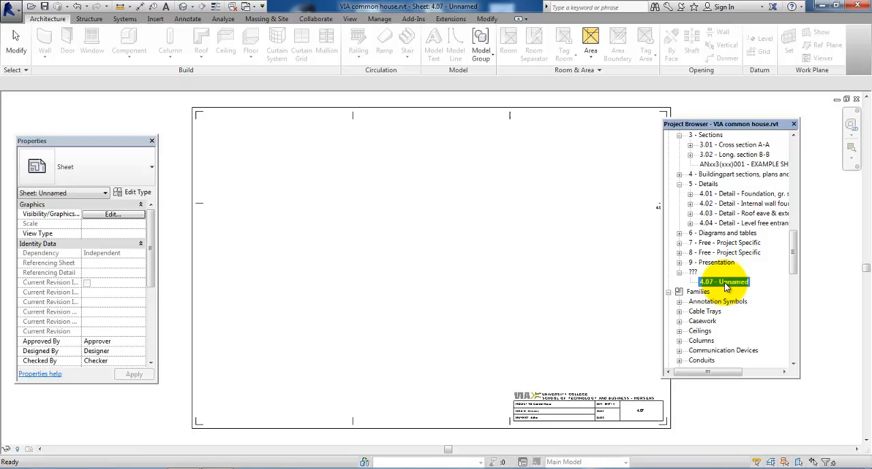
mouse_move(562, 254)
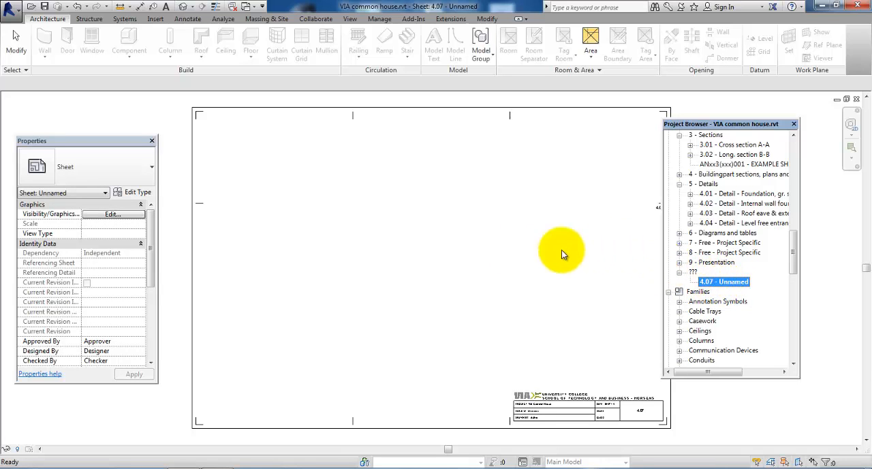
mouse_move(135, 242)
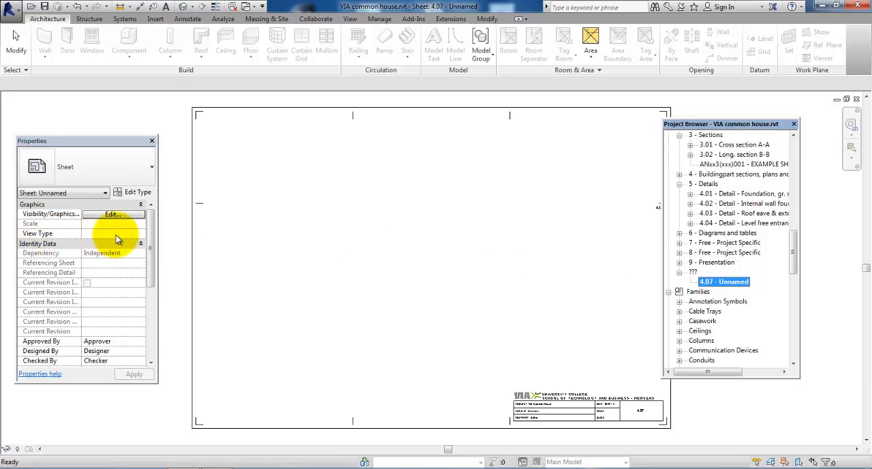
left_click(140, 233)
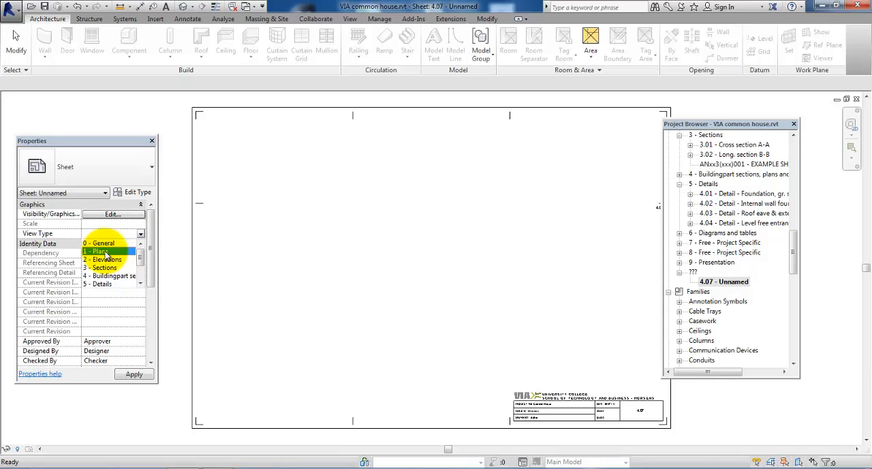
left_click(97, 252)
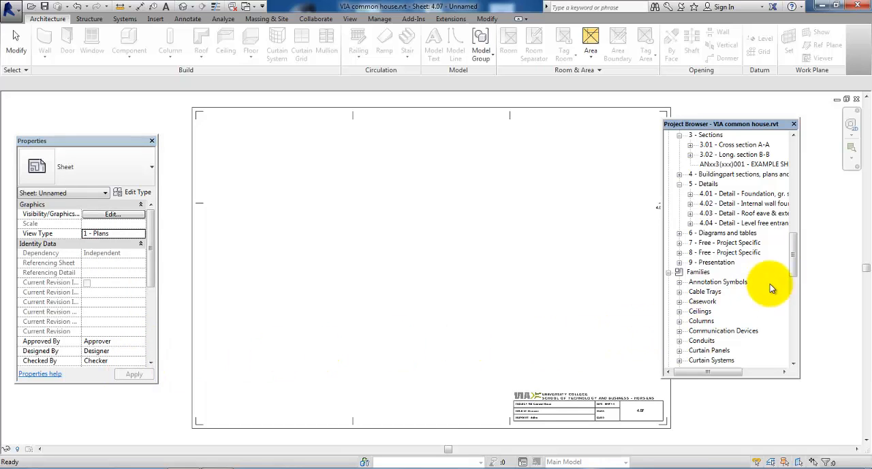
scroll("up", 3)
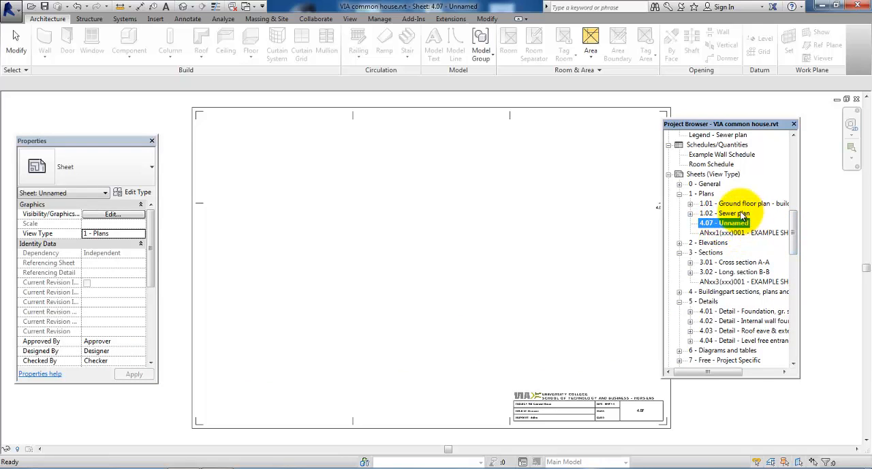
mouse_move(709, 197)
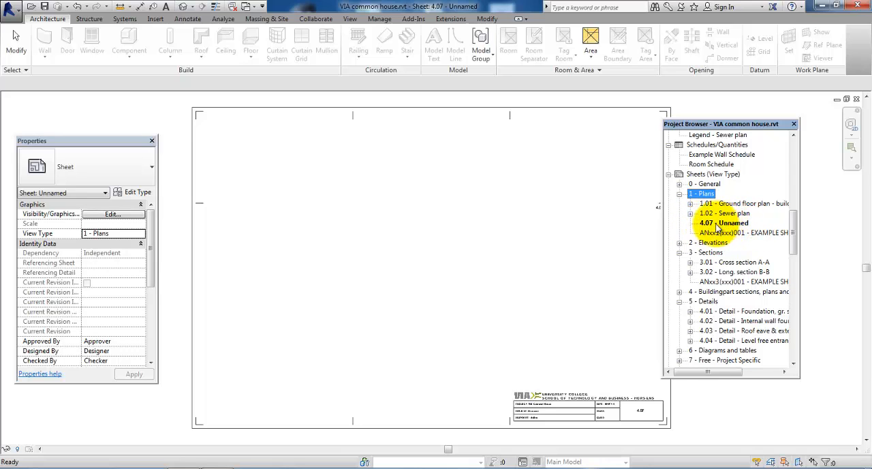
Rename sheet 4.07 to number 1.03, name 'Foundation and sewer plan'
right_click(723, 223)
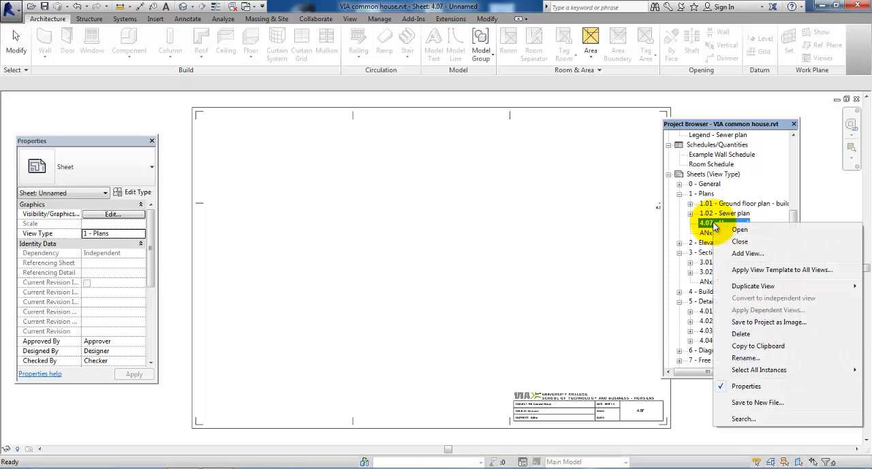
left_click(745, 358)
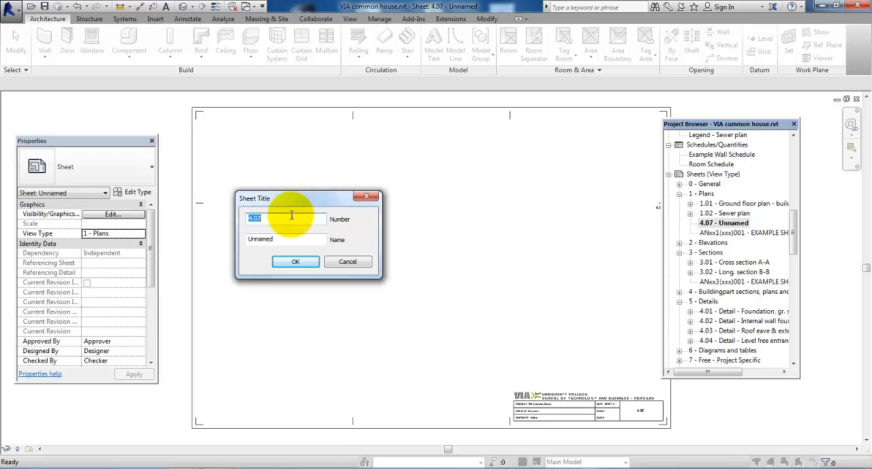
type("1.")
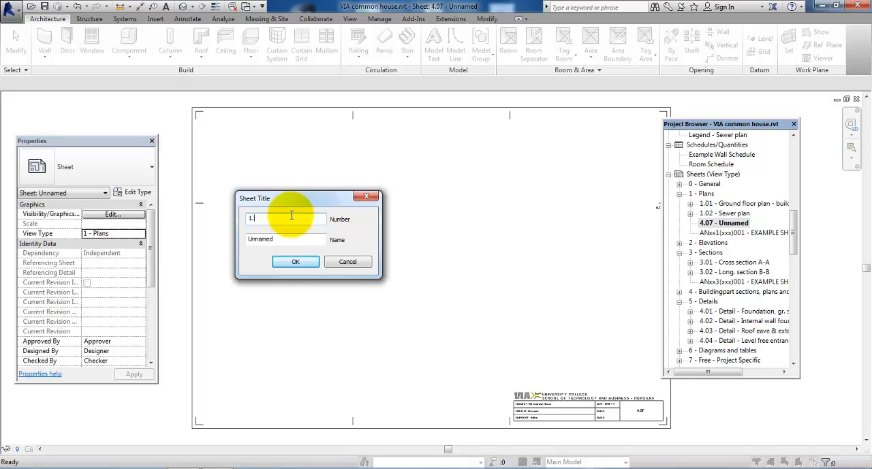
type("03")
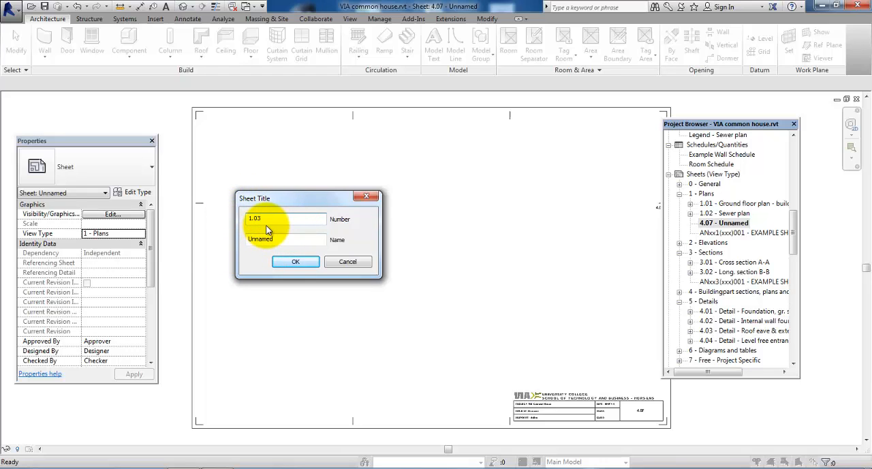
triple_click(284, 239)
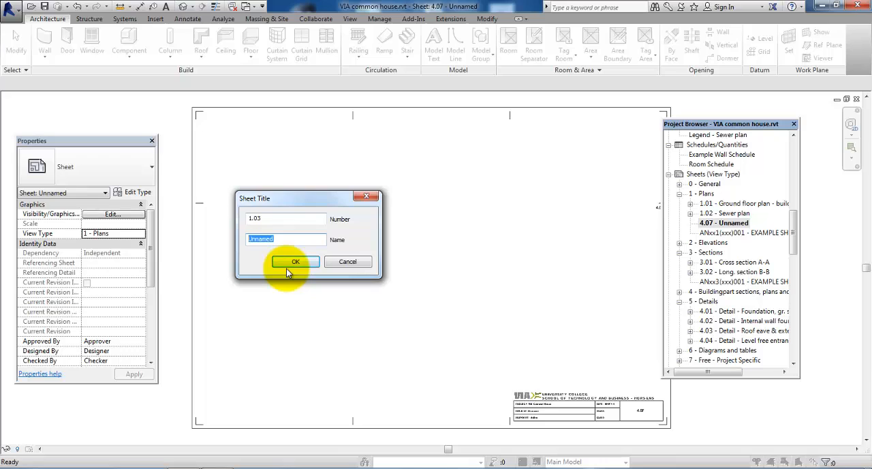
type("Foundation a")
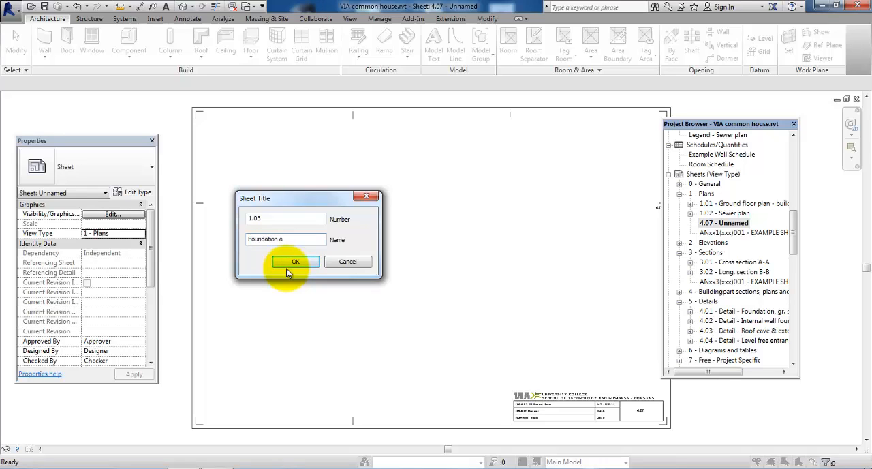
type("nd sewer plan")
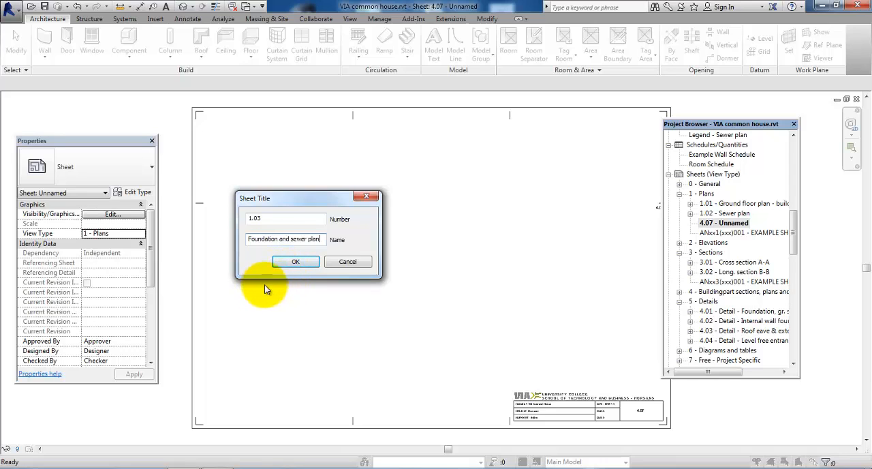
left_click(295, 262)
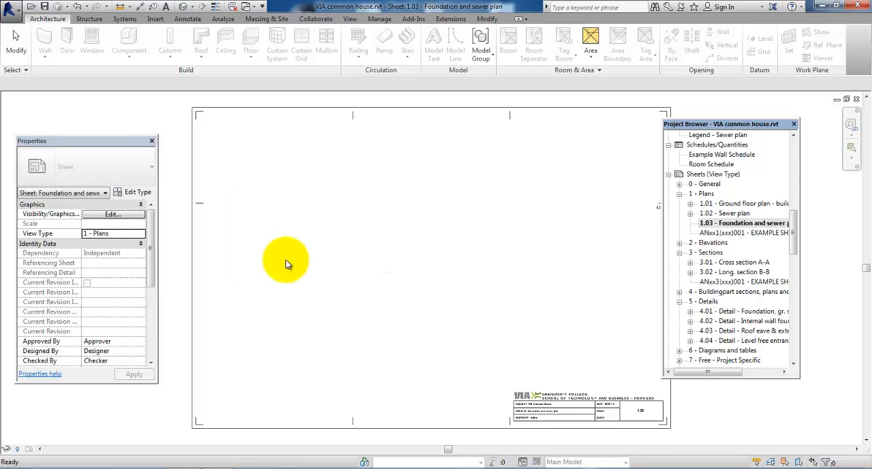
mouse_move(390, 243)
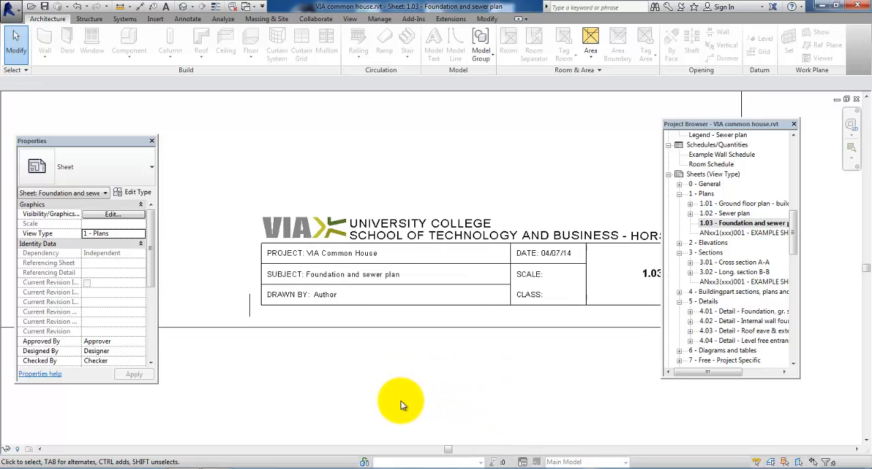
Zoom onto the title block to check number 1.03 and subject 'Foundation and sewer plan'
left_click(280, 283)
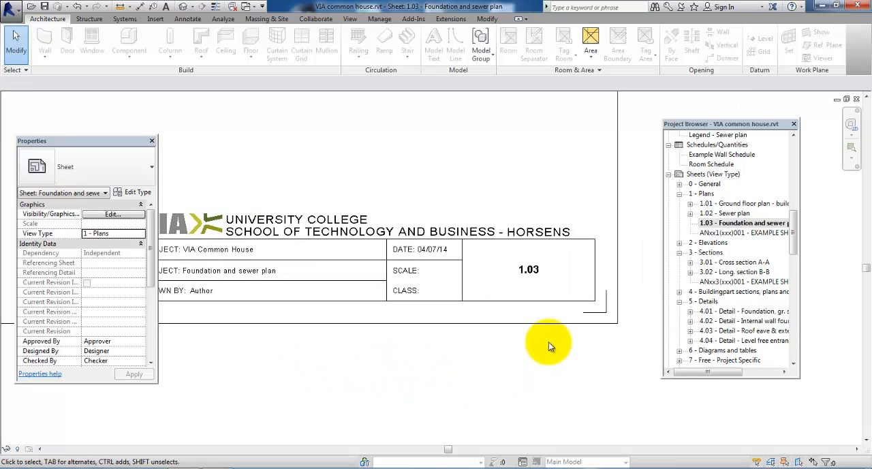
mouse_move(559, 265)
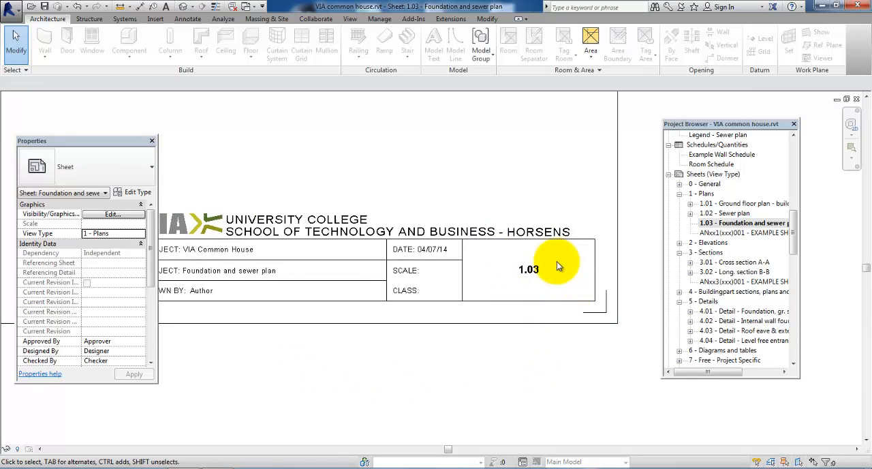
mouse_move(286, 412)
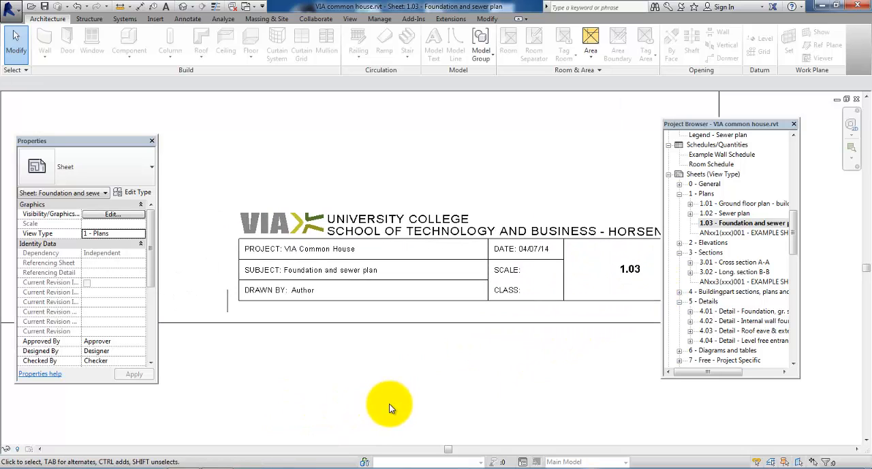
left_click(302, 289)
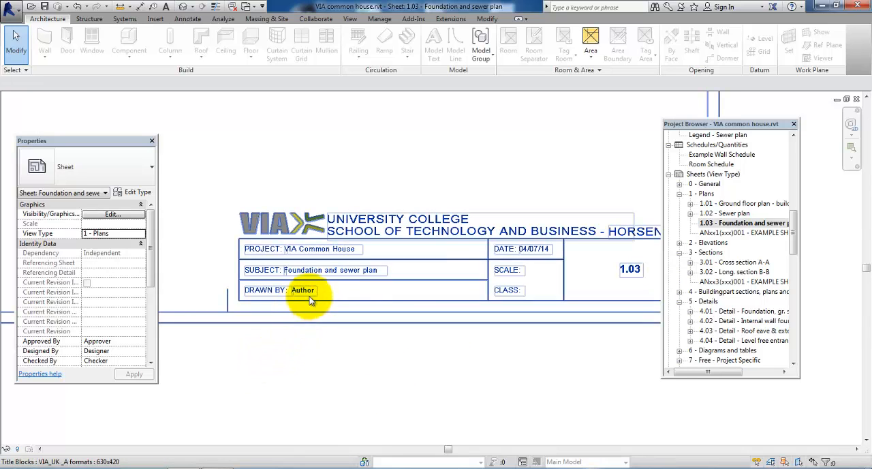
mouse_move(307, 293)
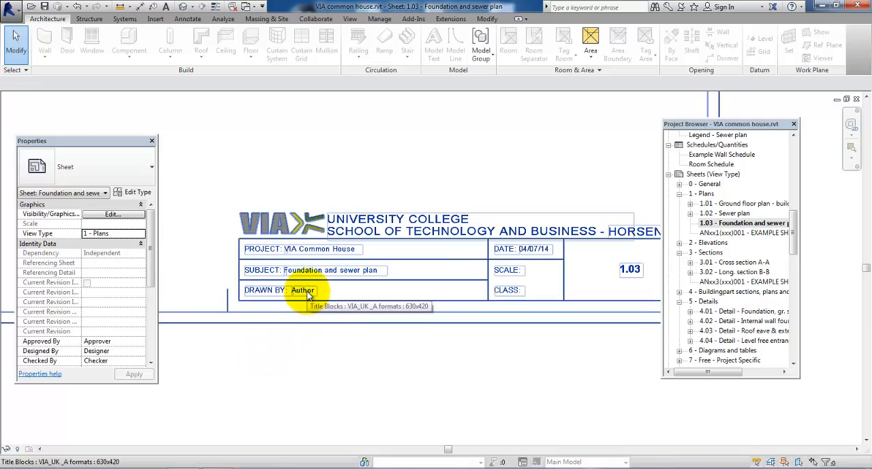
left_click(302, 290)
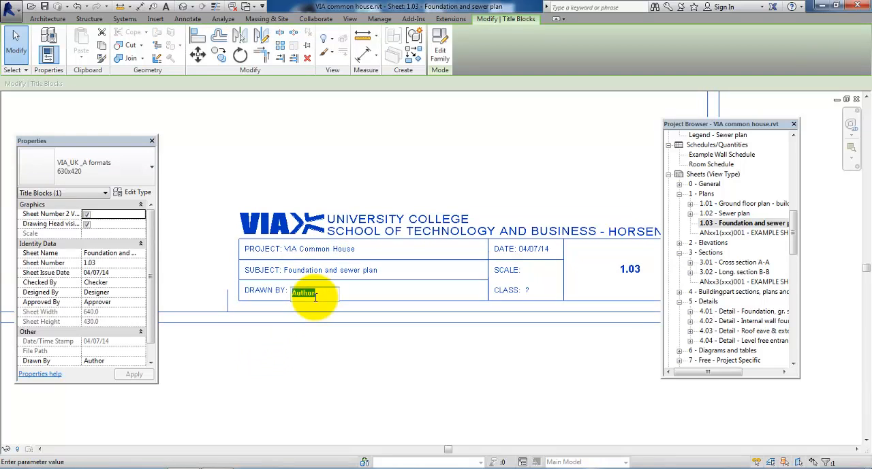
type("Katrine Steenbach")
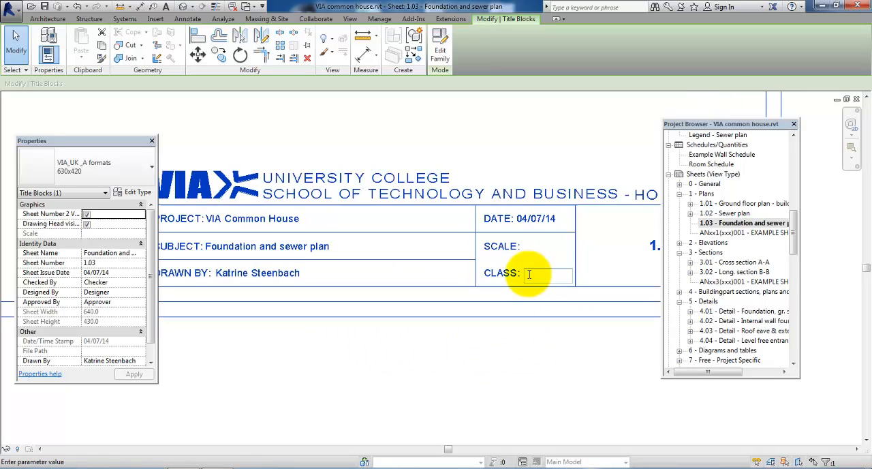
Set the title block's class entry to '1st sem'
type("1s")
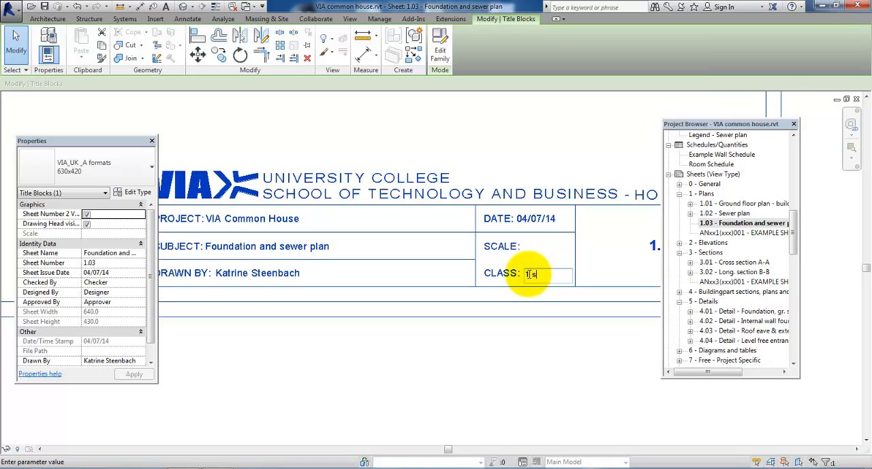
type("em")
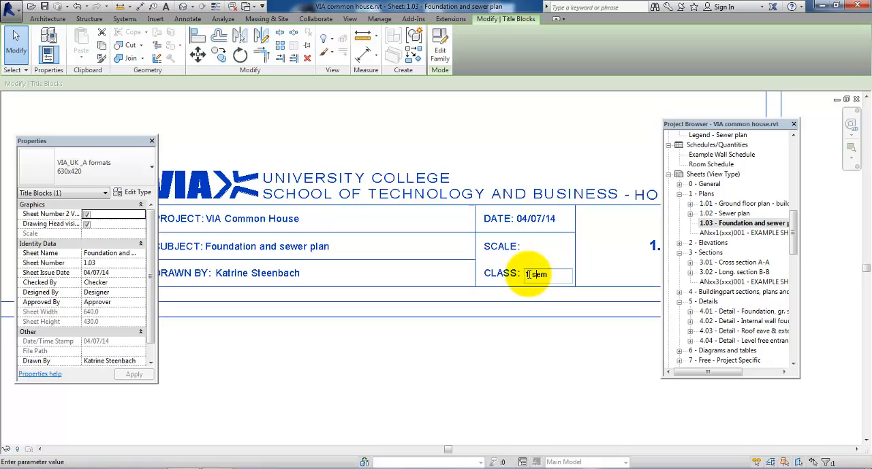
type("st")
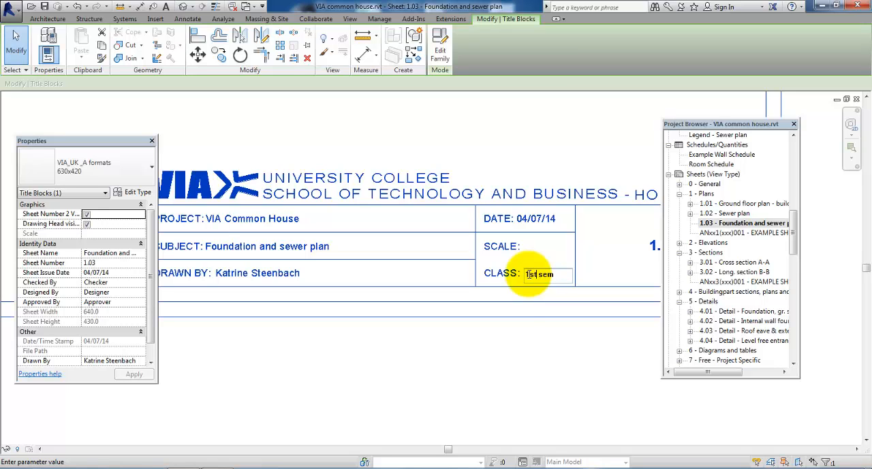
left_click(461, 361)
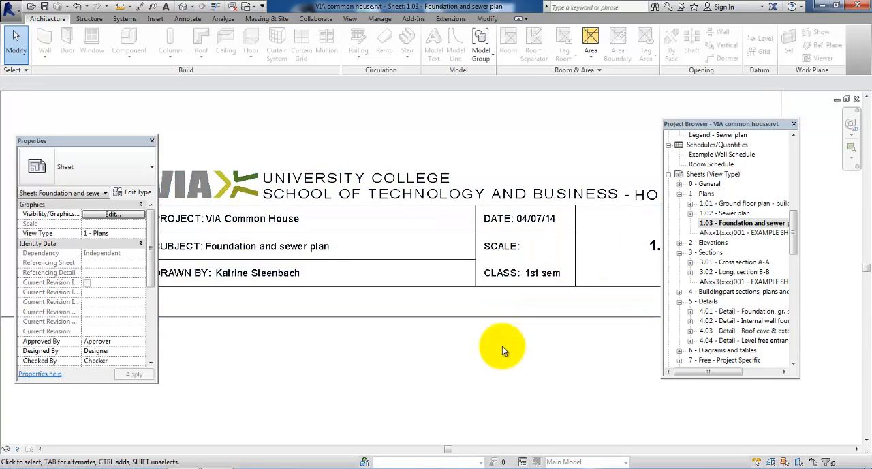
mouse_move(523, 342)
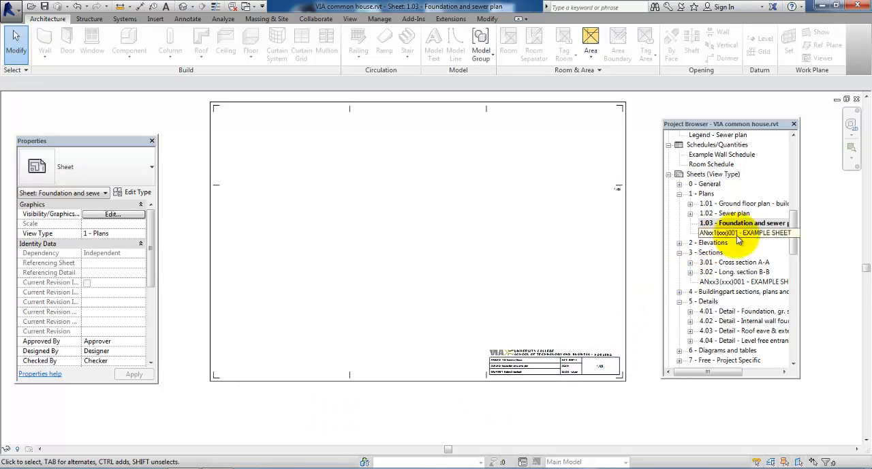
Place the 'Foundation and sewer plan' floor plan on sheet 1.03 as a 1:50 viewport
scroll("up", 3)
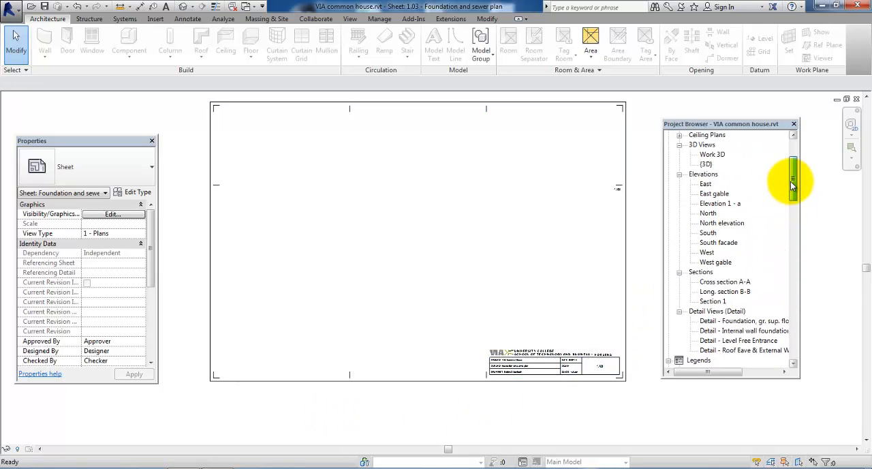
scroll("up", 3)
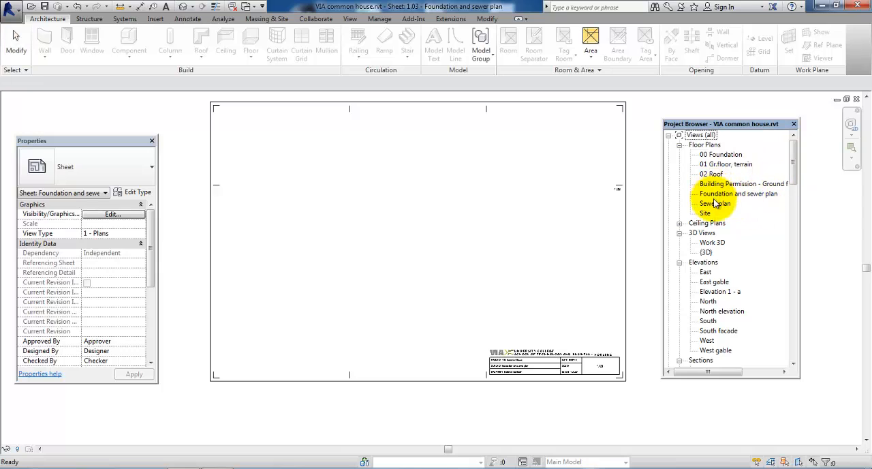
left_click(737, 194)
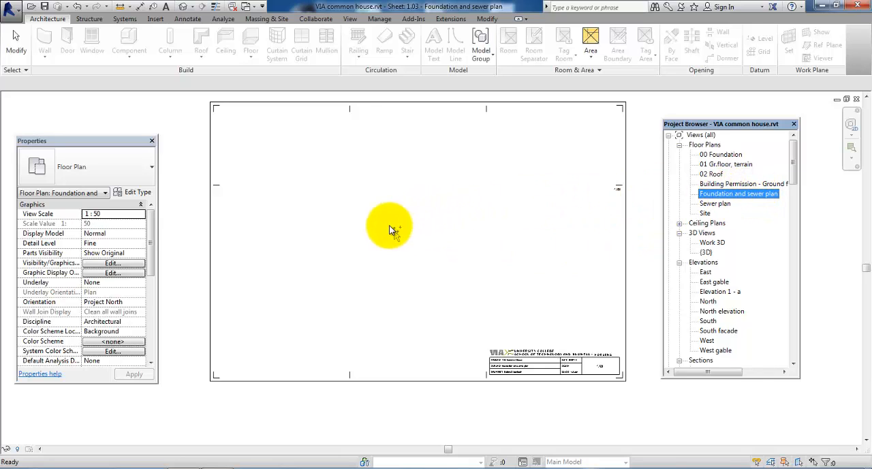
mouse_move(375, 245)
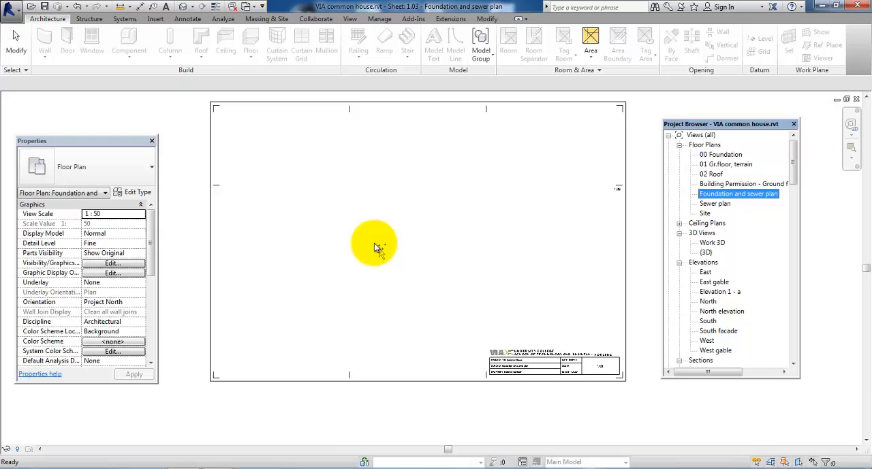
mouse_move(354, 256)
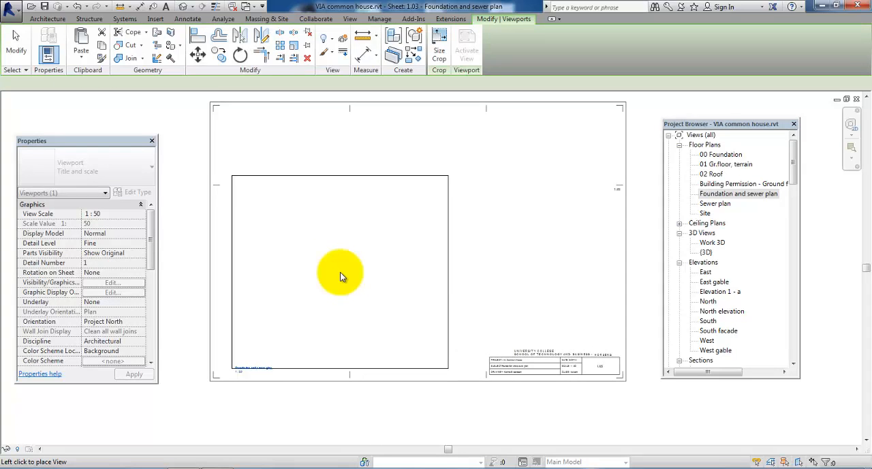
left_click(341, 276)
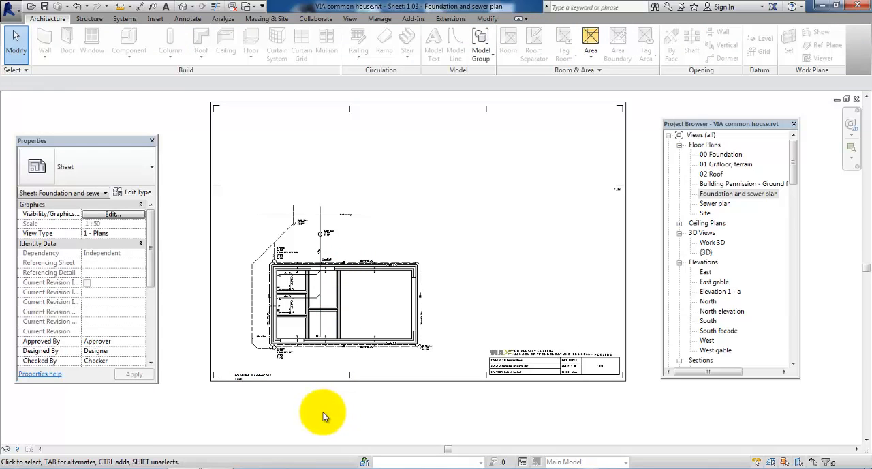
mouse_move(182, 191)
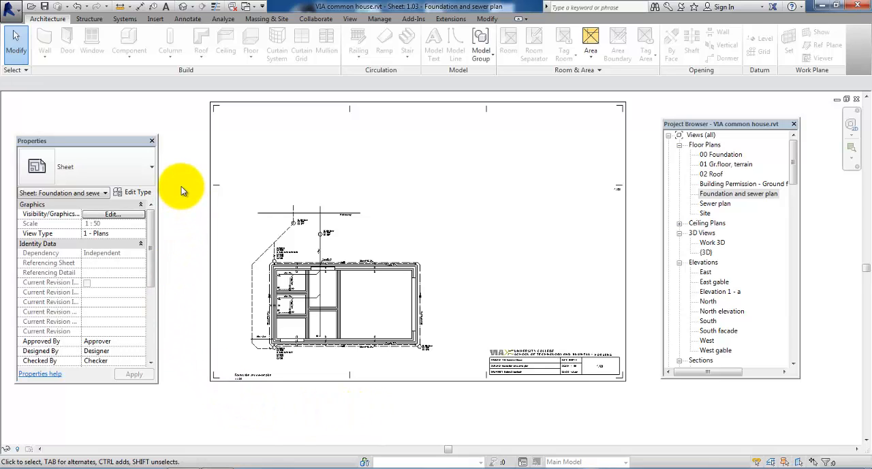
left_click(214, 189)
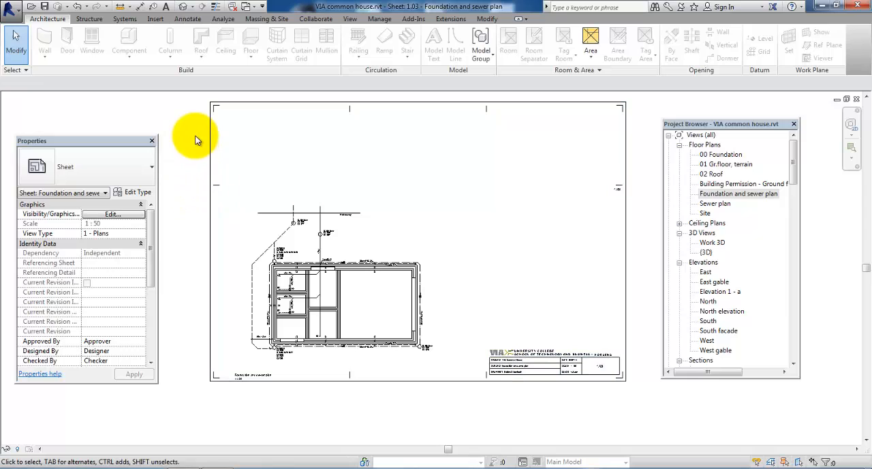
mouse_move(203, 193)
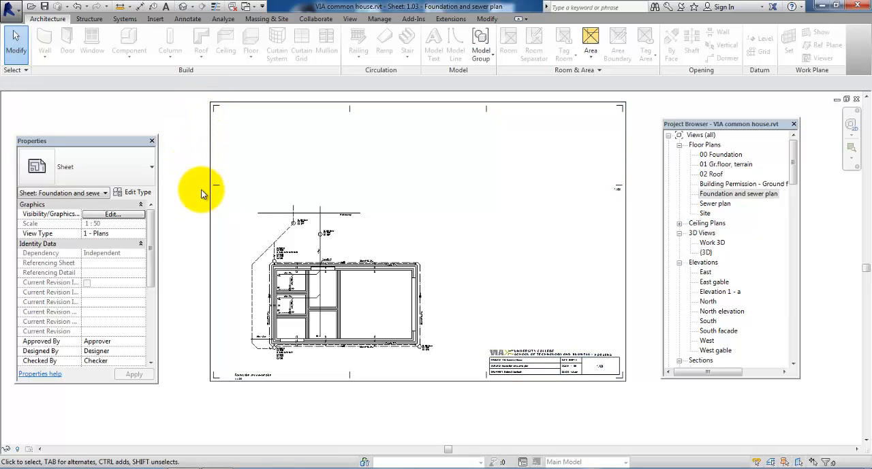
mouse_move(210, 130)
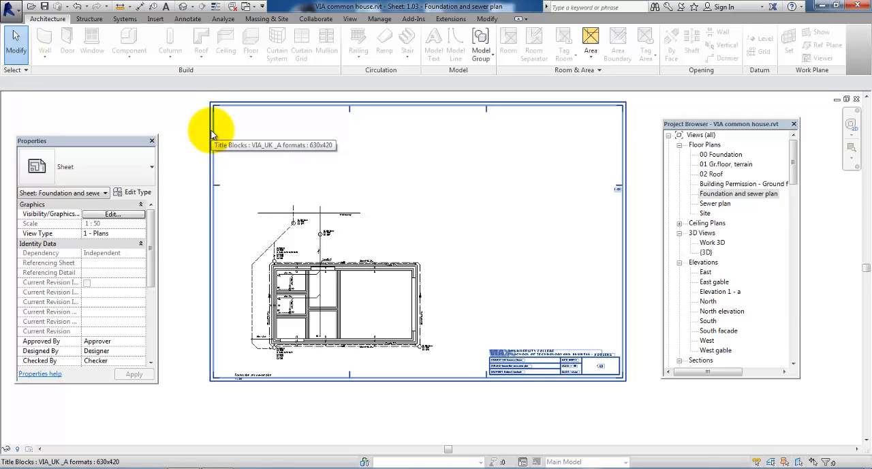
Duplicate the 630x420 title block type as 630x297_01 and set its height to 297
left_click(212, 130)
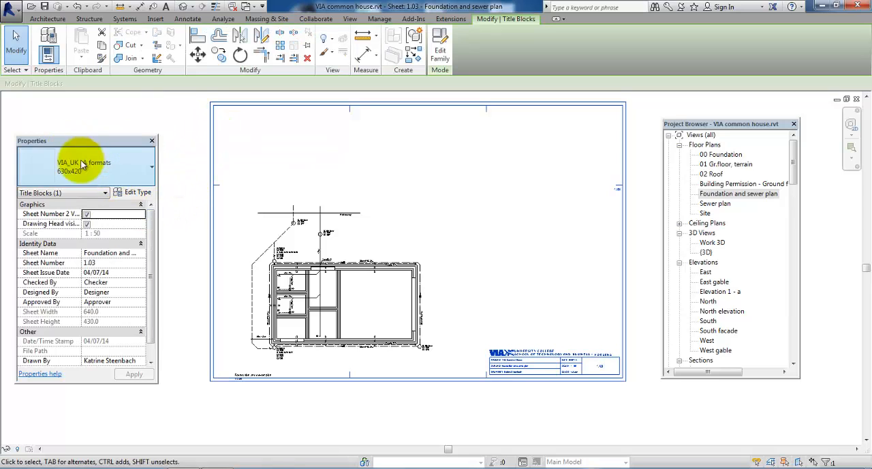
mouse_move(137, 192)
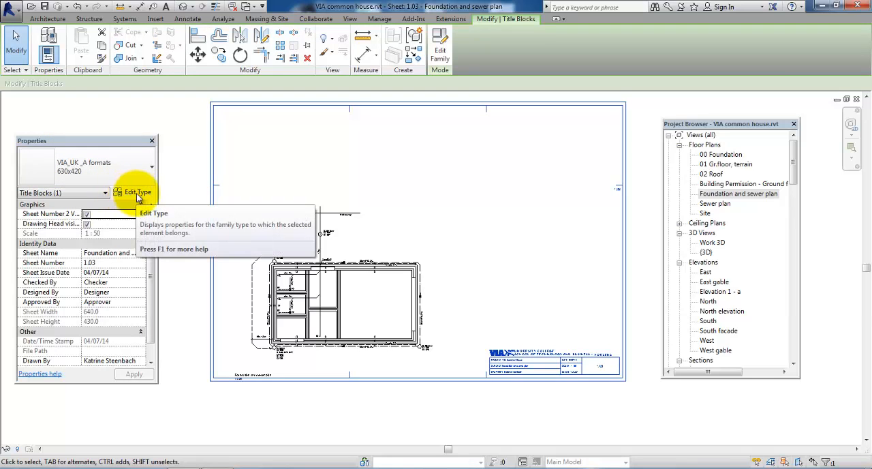
left_click(137, 192)
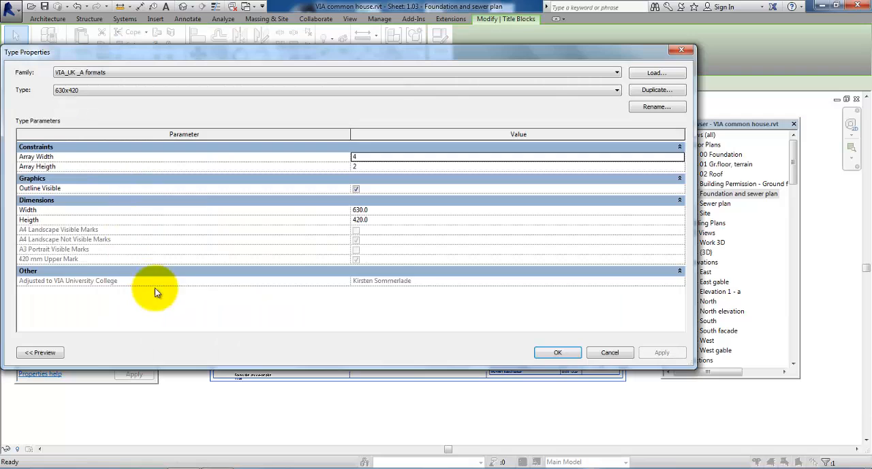
mouse_move(442, 234)
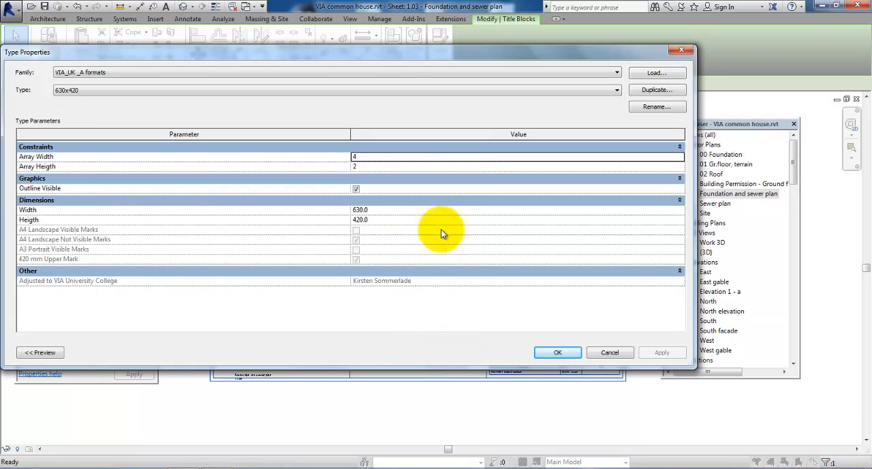
mouse_move(366, 286)
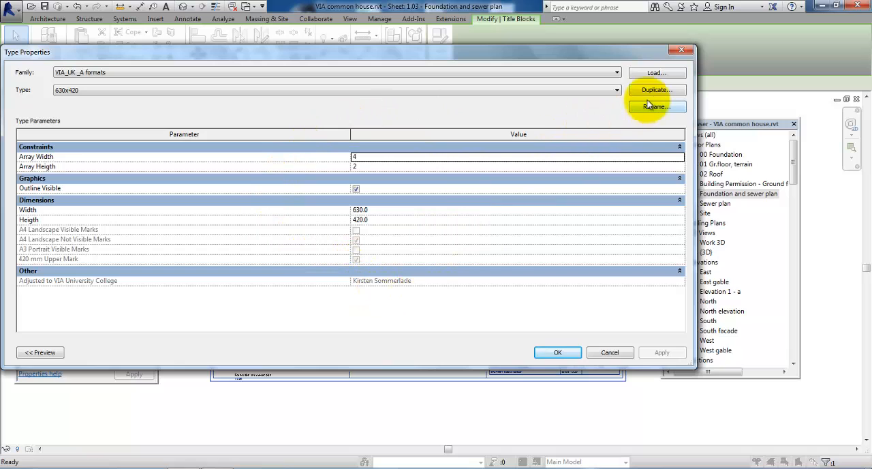
left_click(655, 106)
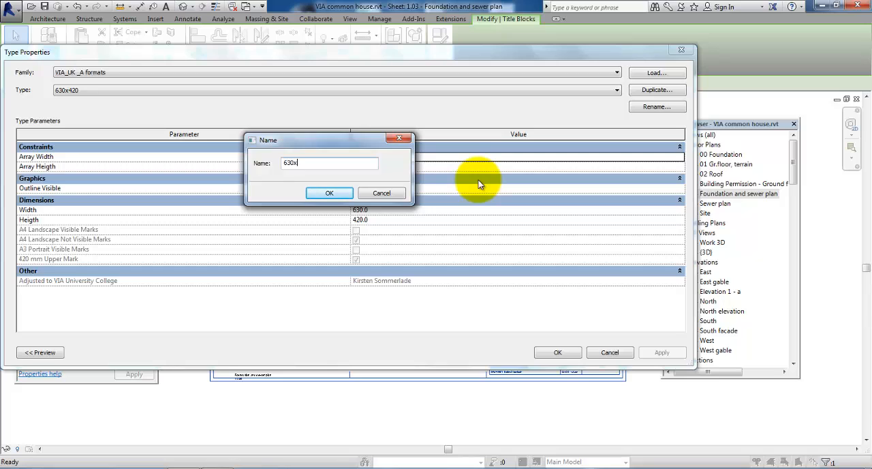
type("297")
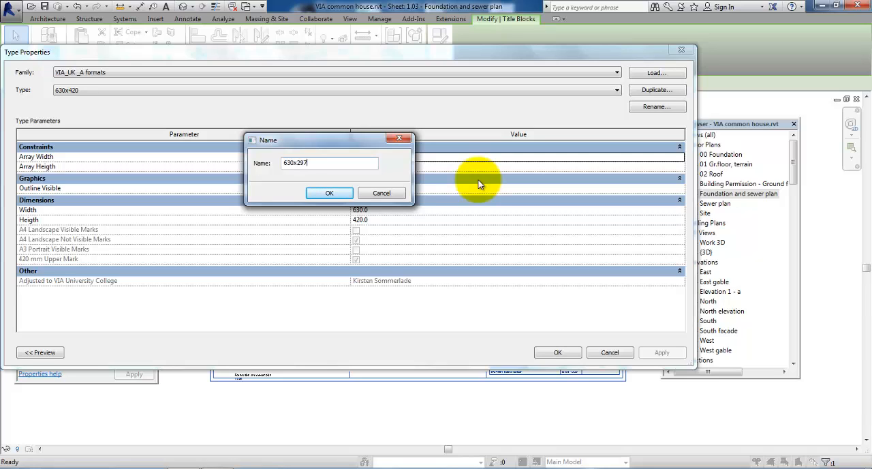
mouse_move(455, 197)
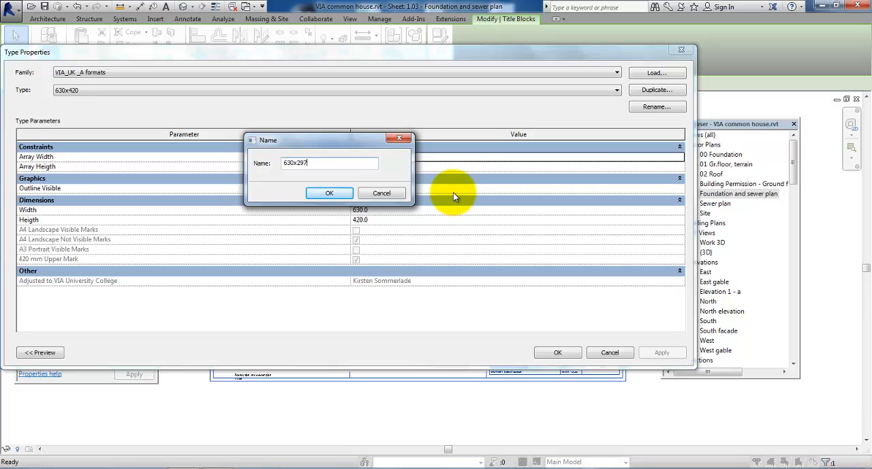
type("_")
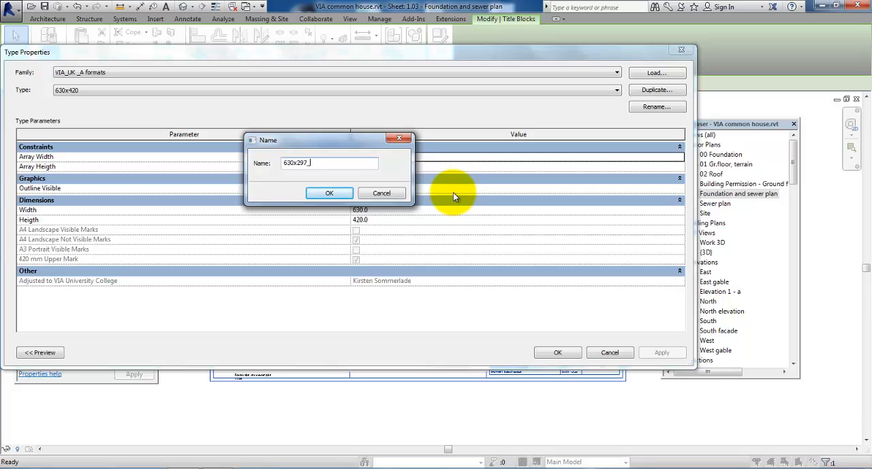
type("01")
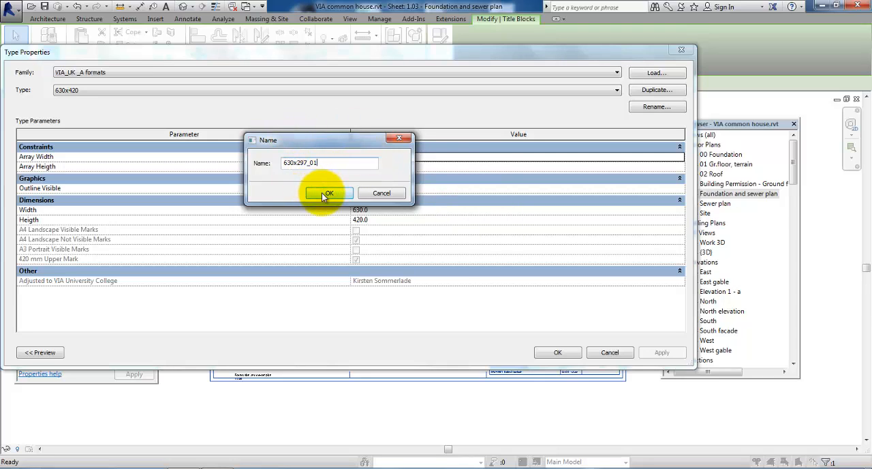
left_click(328, 193)
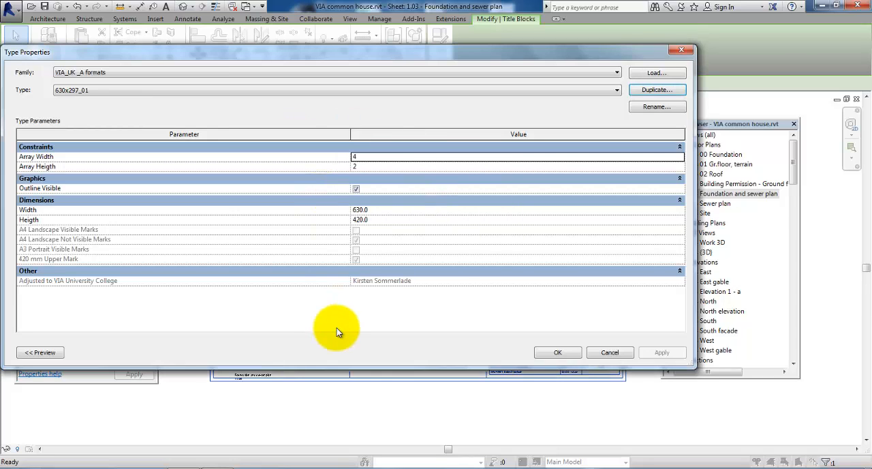
mouse_move(380, 223)
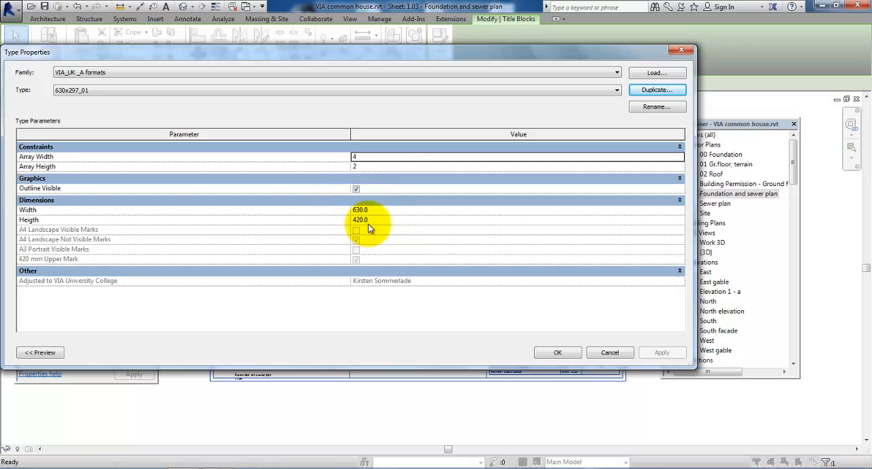
mouse_move(373, 222)
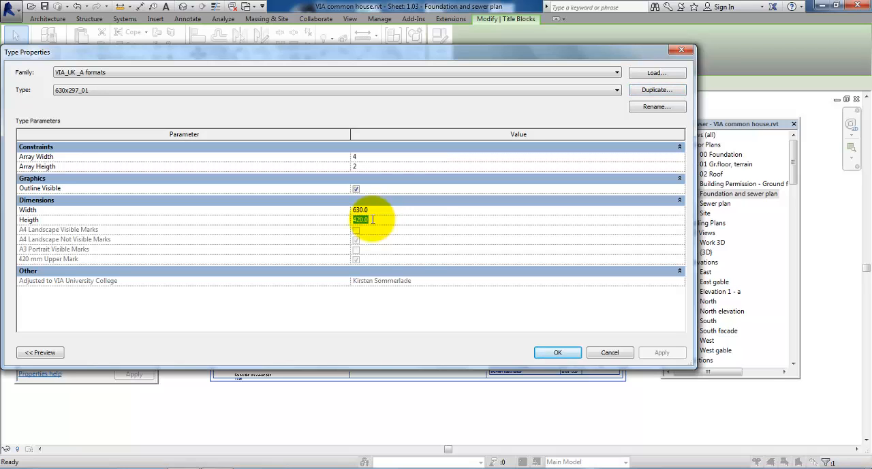
type("297")
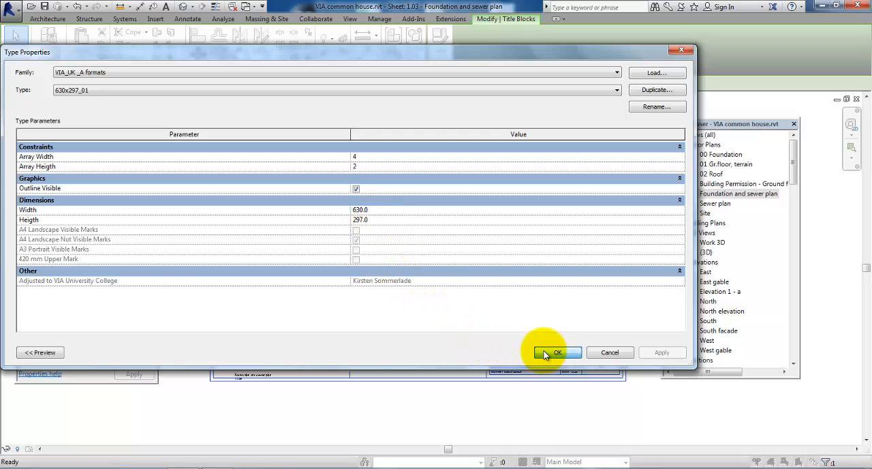
left_click(556, 352)
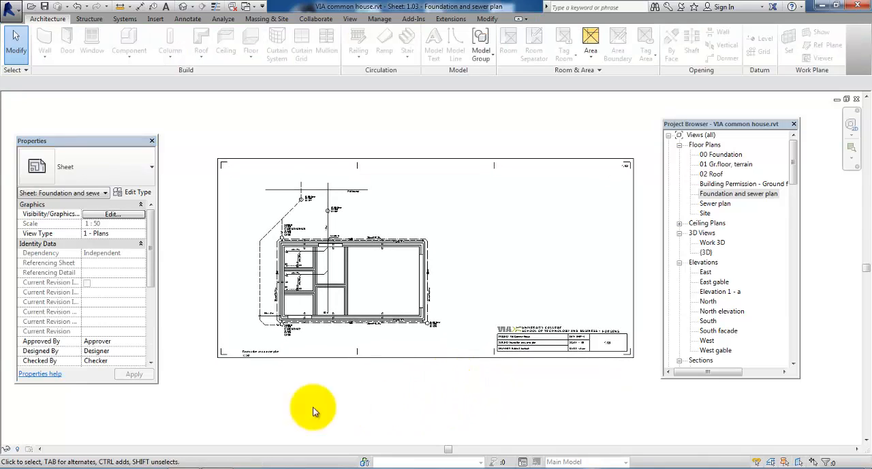
mouse_move(193, 344)
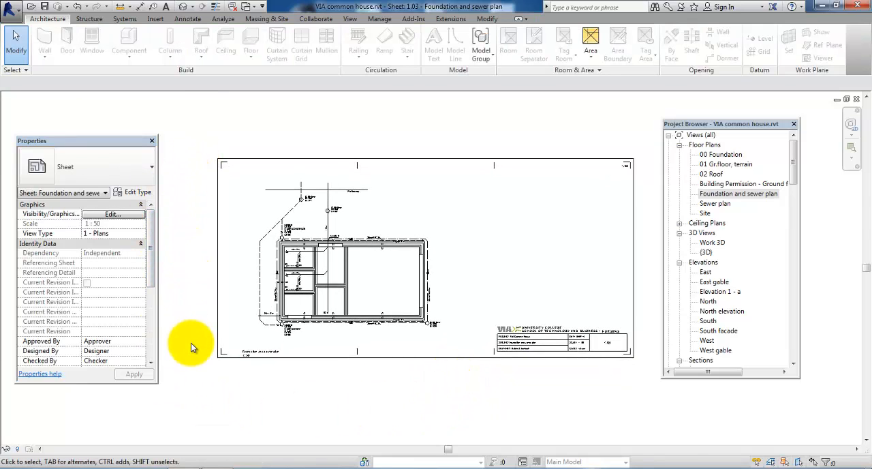
mouse_move(233, 383)
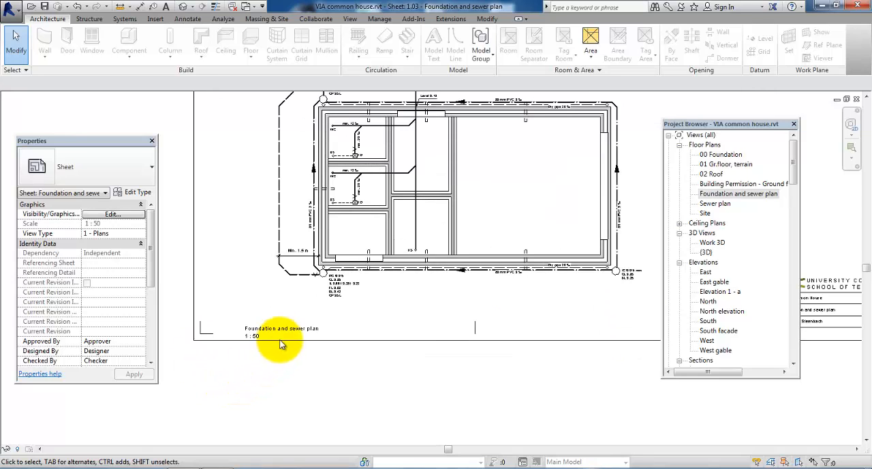
Drag the foundation plan viewport's title label to the plan's lower-left corner
left_click(281, 331)
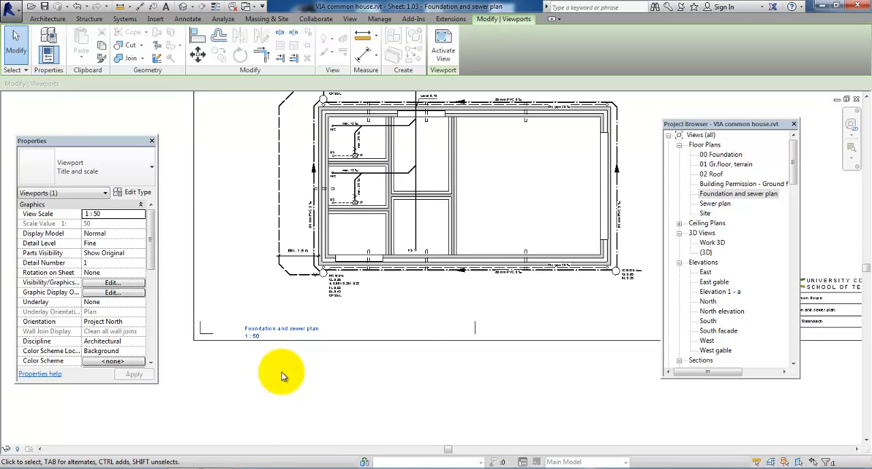
left_click(280, 331)
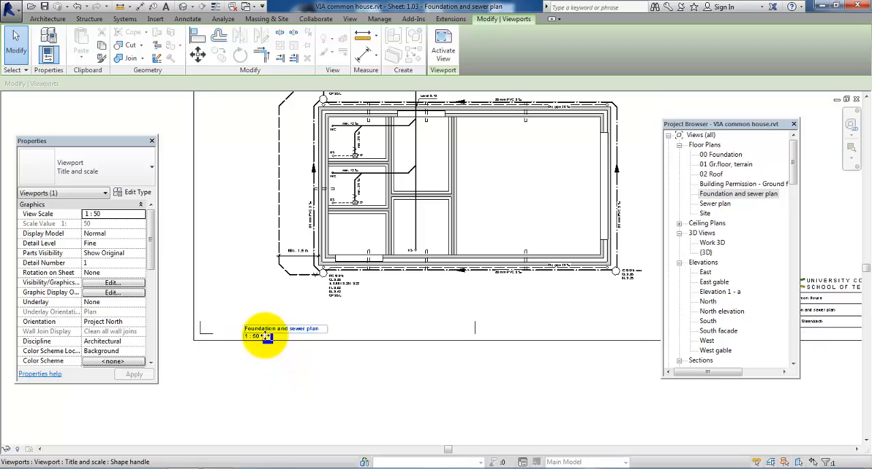
left_click_drag(283, 332, 249, 320)
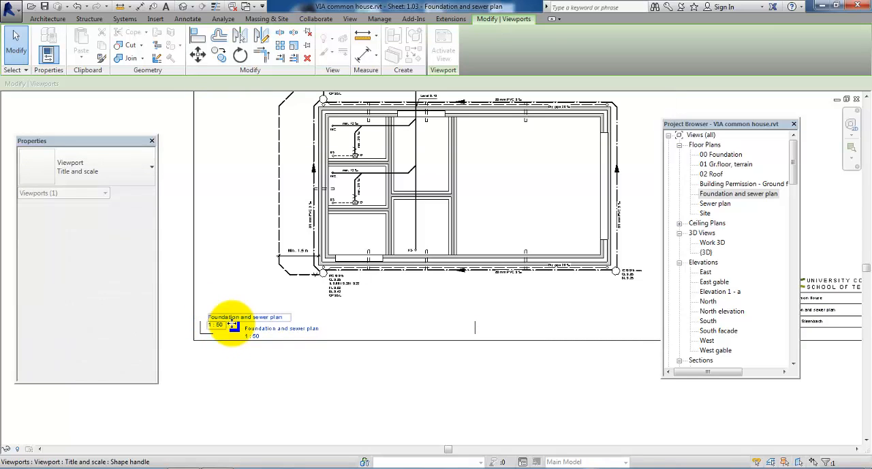
left_click(213, 366)
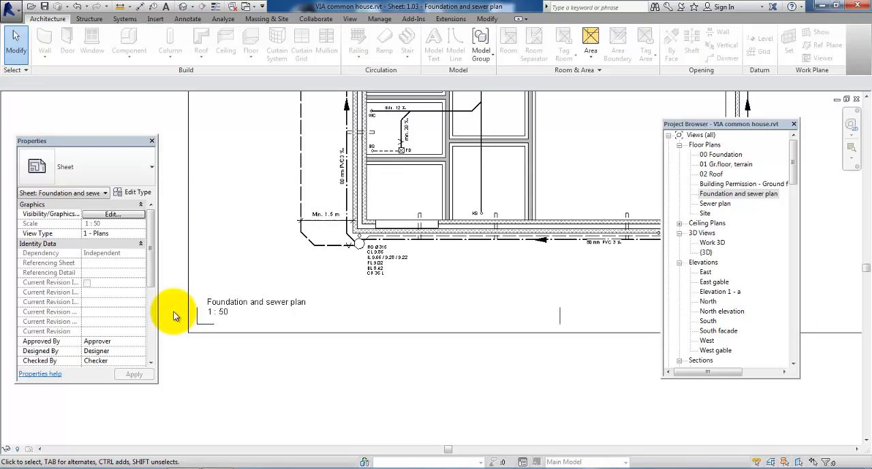
Switch the foundation plan viewport to a title-only viewport type
left_click(256, 306)
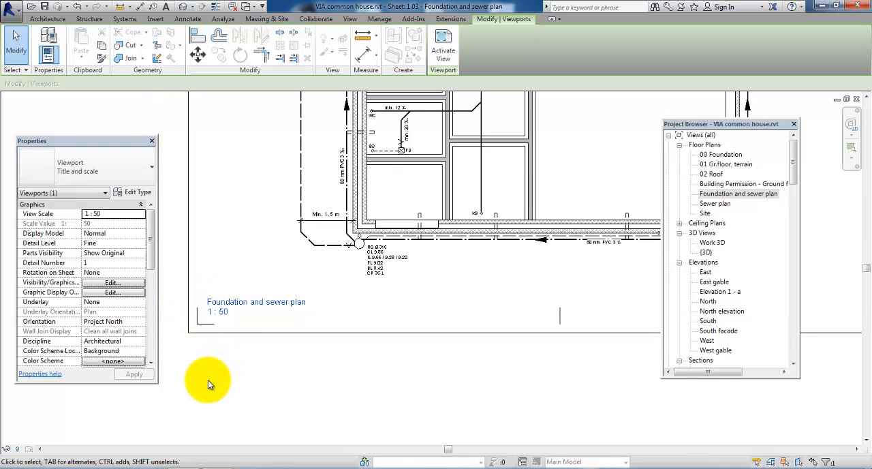
left_click(151, 167)
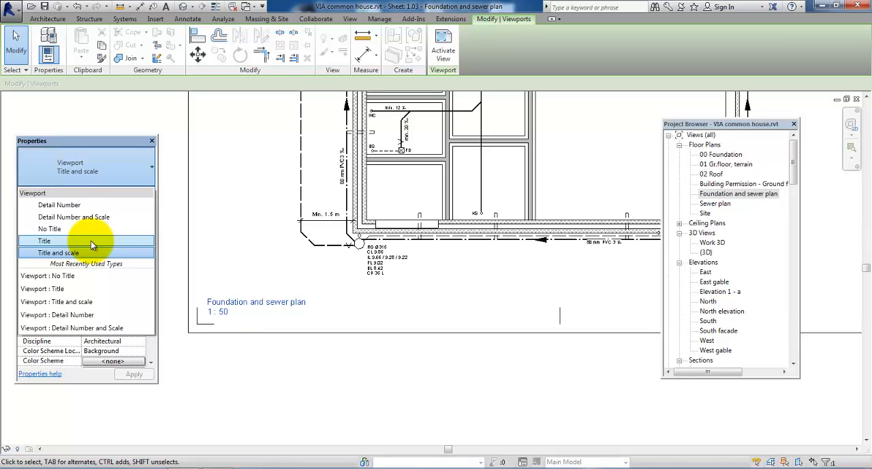
left_click(44, 240)
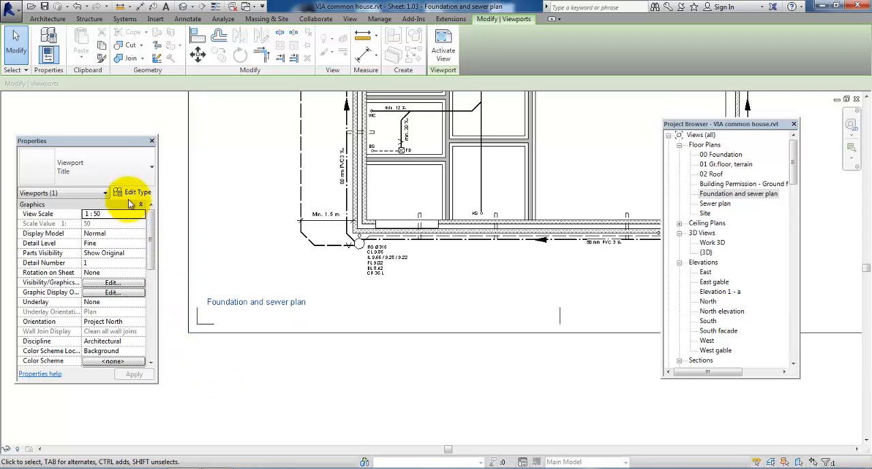
left_click(151, 167)
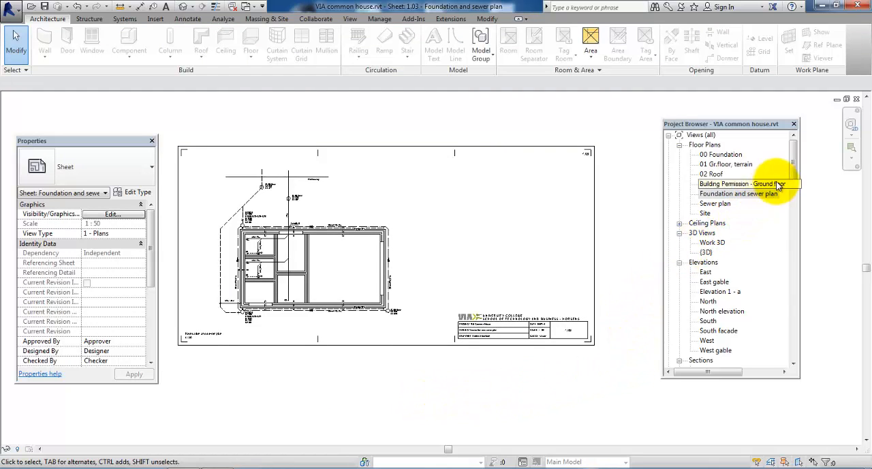
Place 'Legend - Foundation and sewer plan' from the Project Browser onto the sheet's right side
scroll("down", 3)
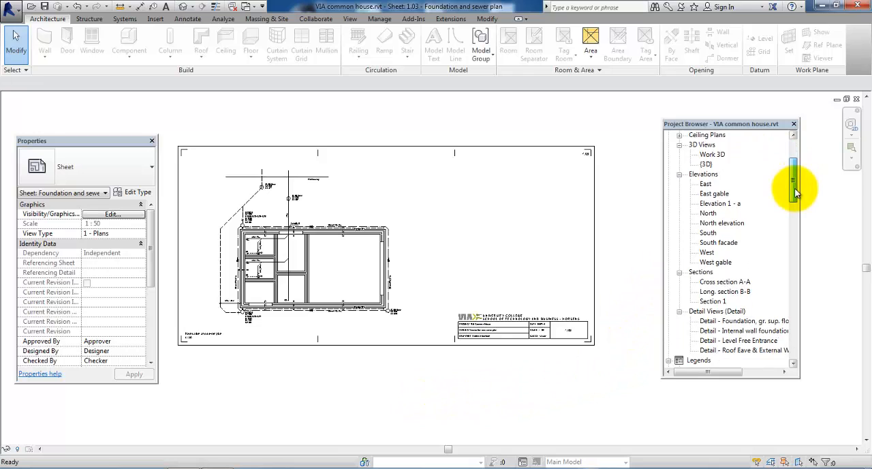
scroll("down", 3)
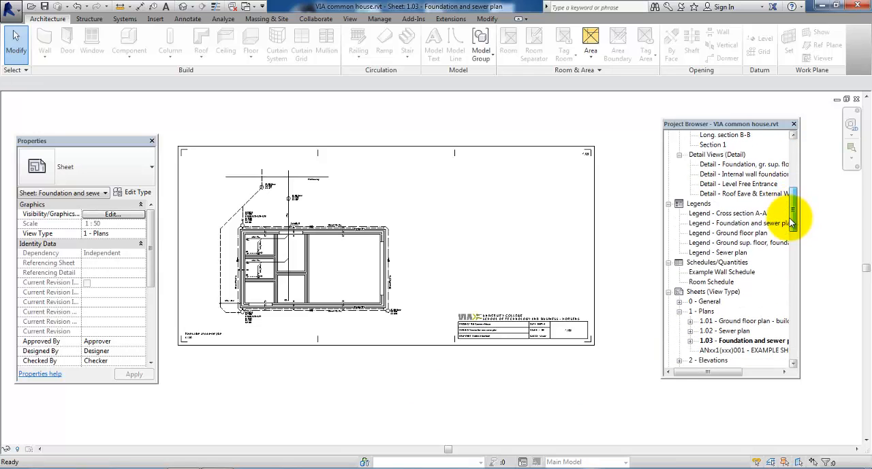
left_click(735, 222)
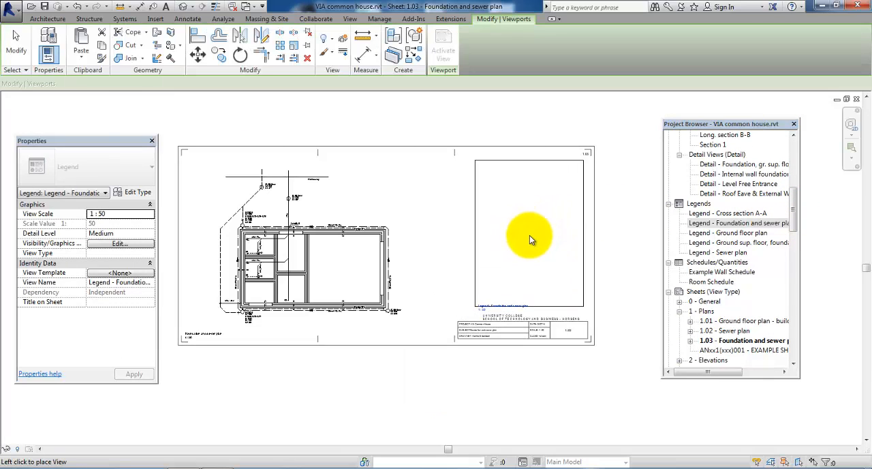
left_click(525, 239)
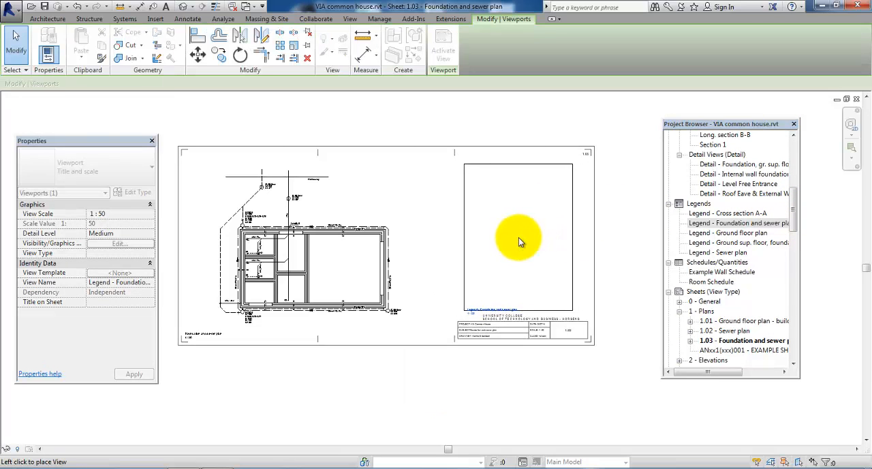
mouse_move(513, 239)
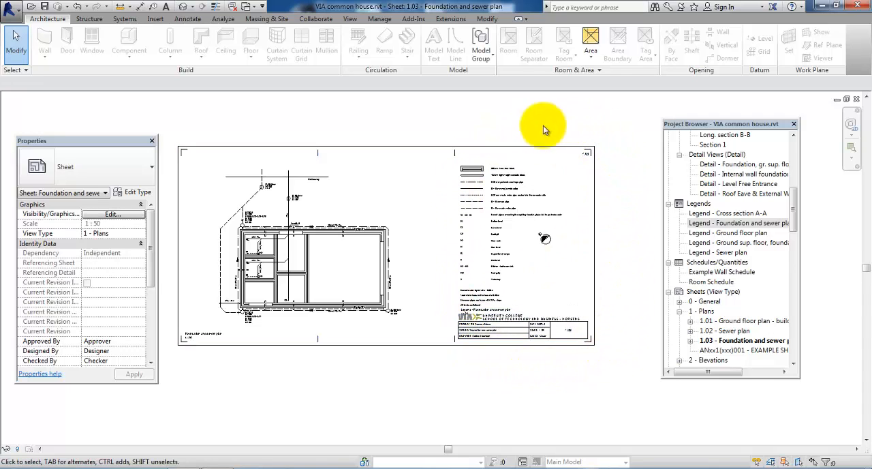
mouse_move(572, 375)
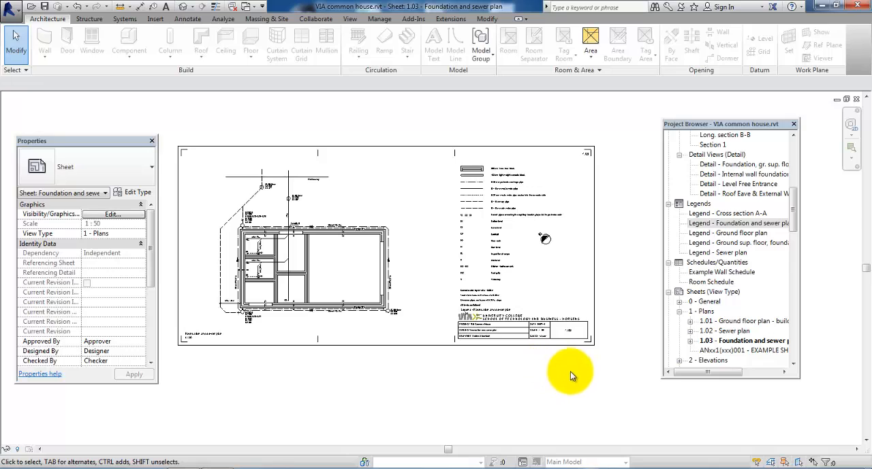
mouse_move(609, 174)
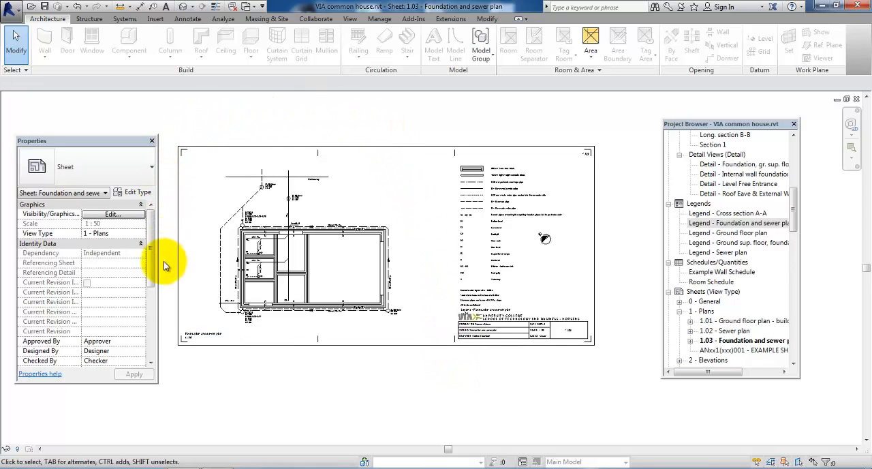
mouse_move(439, 400)
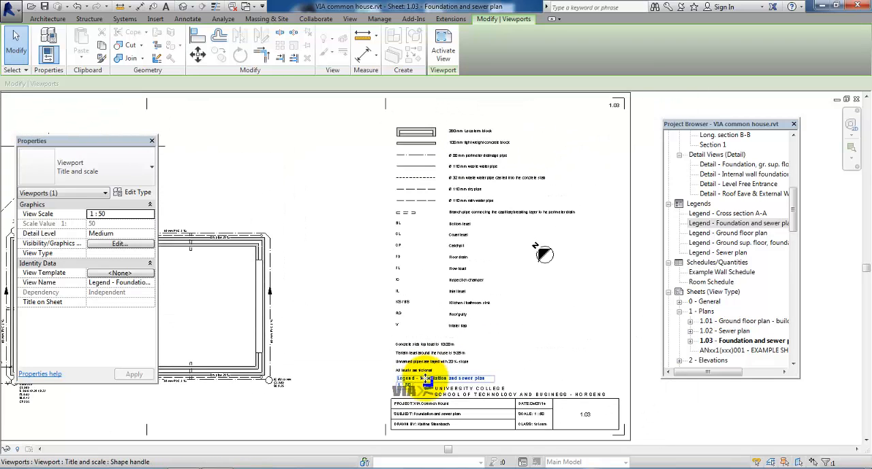
Move the legend's title label above the legend and set it to Viewport: Title
left_click_drag(426, 378, 439, 164)
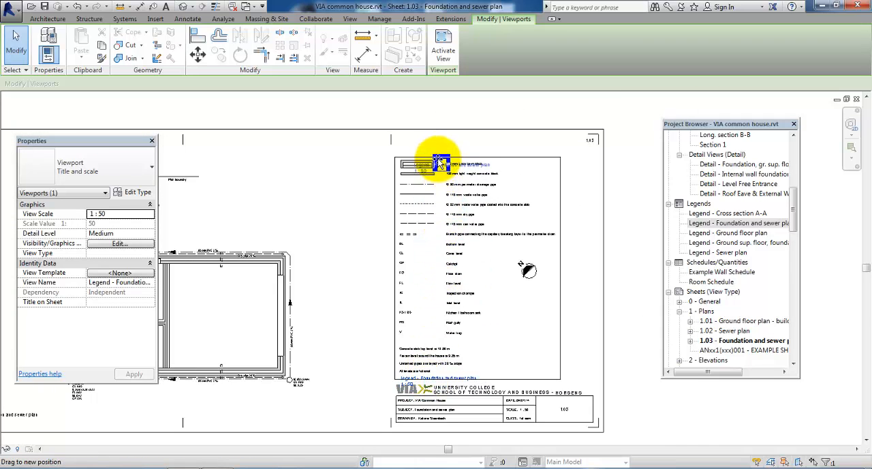
left_click_drag(442, 163, 422, 149)
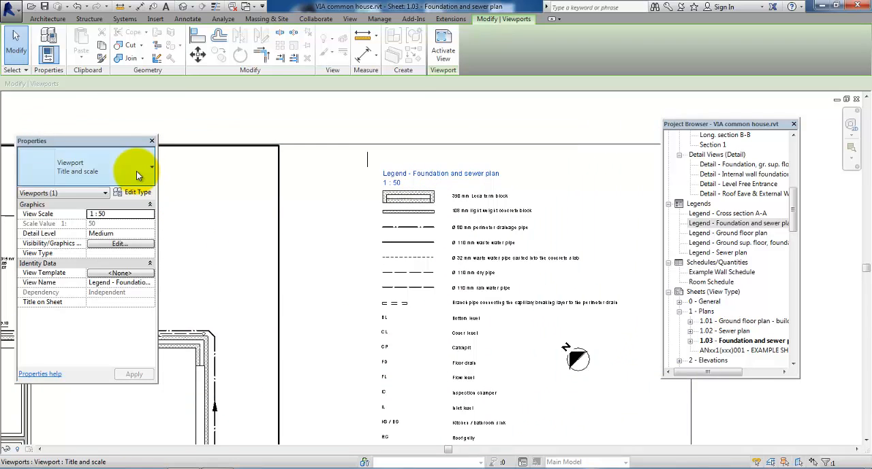
left_click(151, 167)
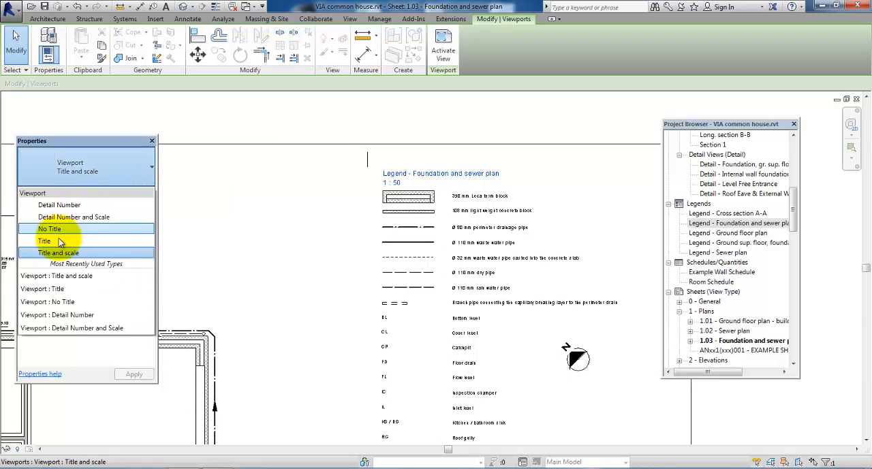
left_click(44, 240)
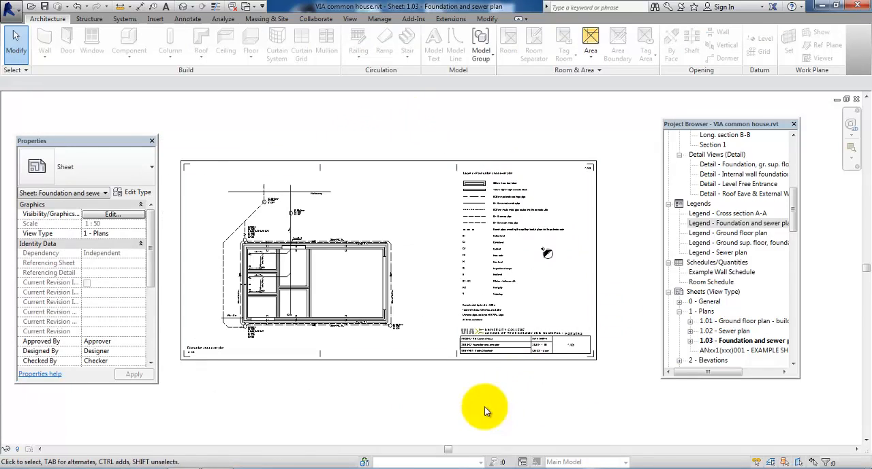
mouse_move(562, 412)
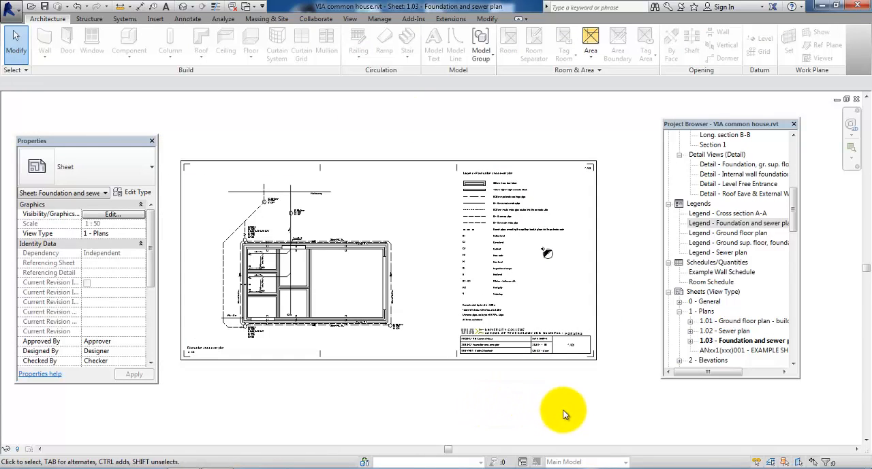